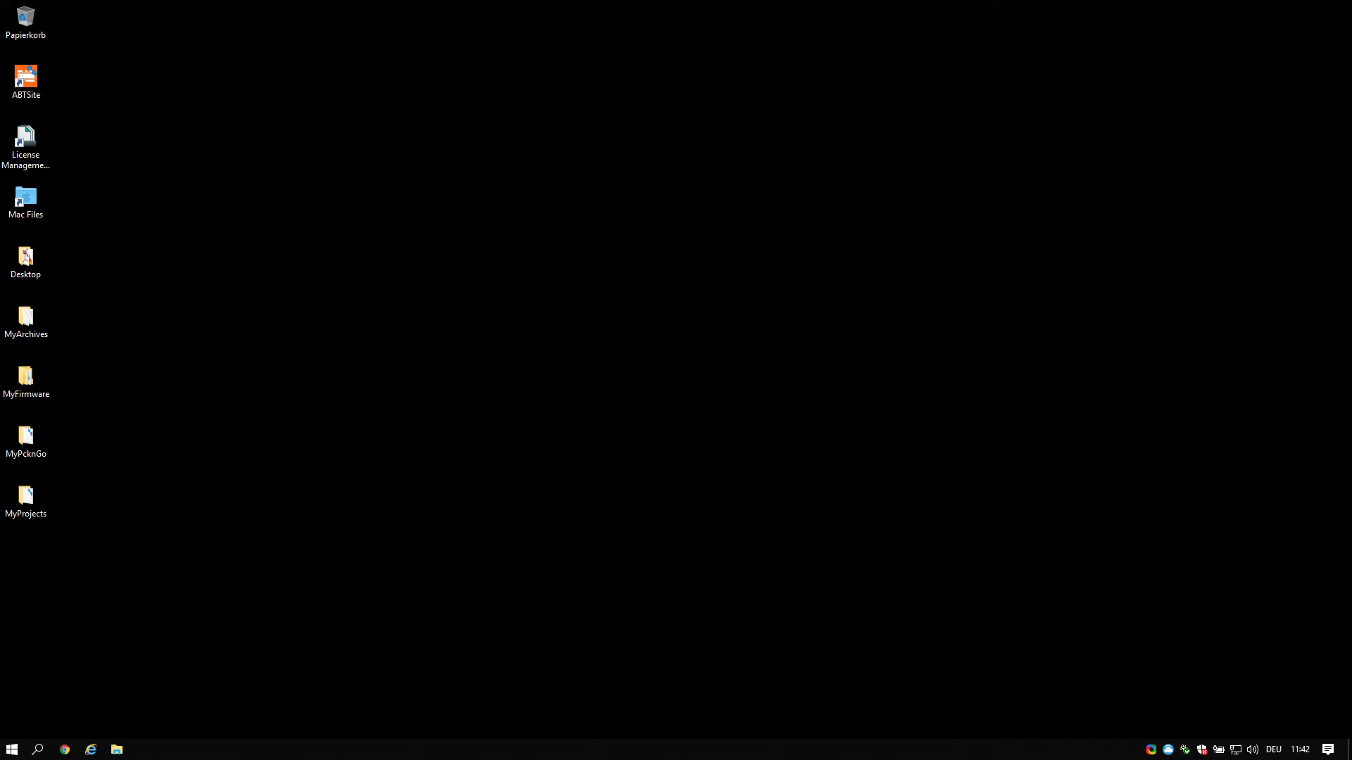
# Start ABT Site from its desktop shortcut so the empty project list appears
pyautogui.click(26, 76)
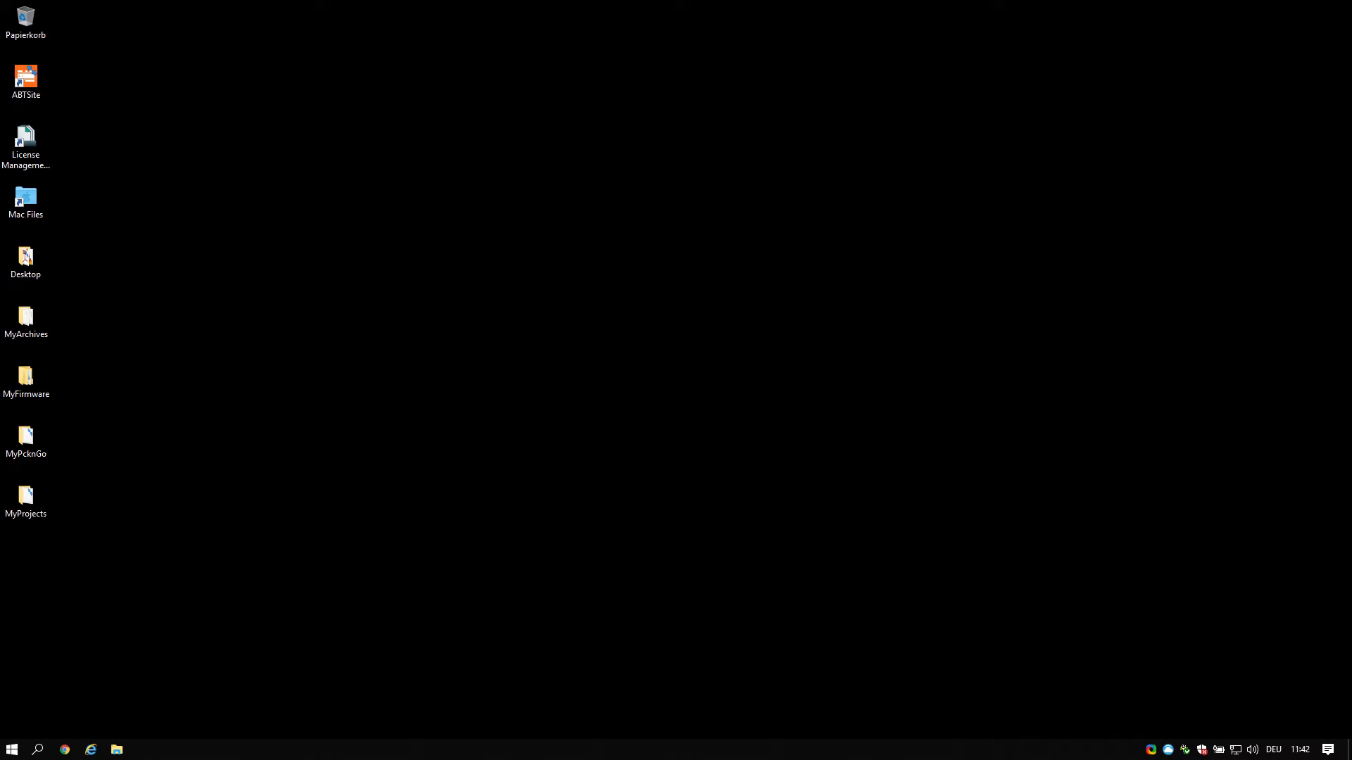
pyautogui.doubleClick(25, 75)
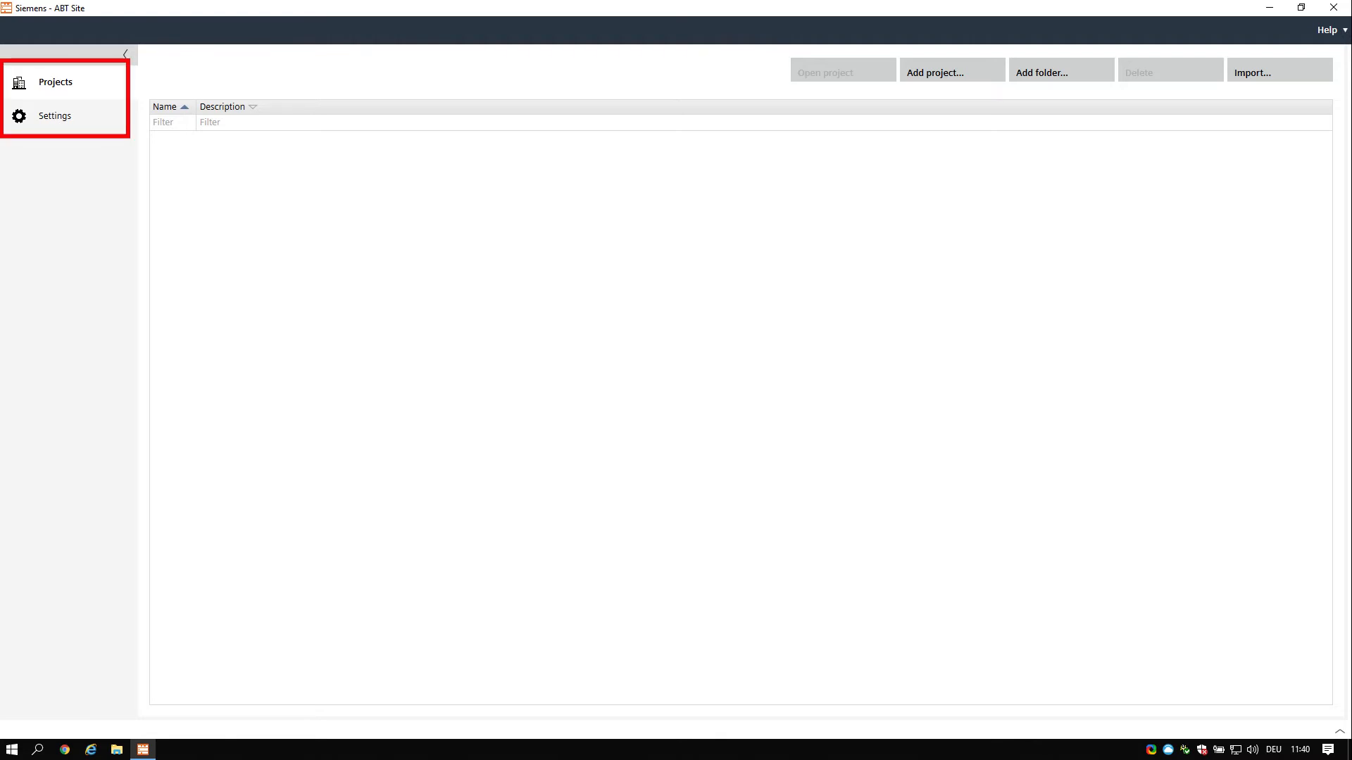
# Review the User interface settings, then show Project and paths with its default settings options HQ-CA, HQ-SI, HQ-US
pyautogui.click(53, 116)
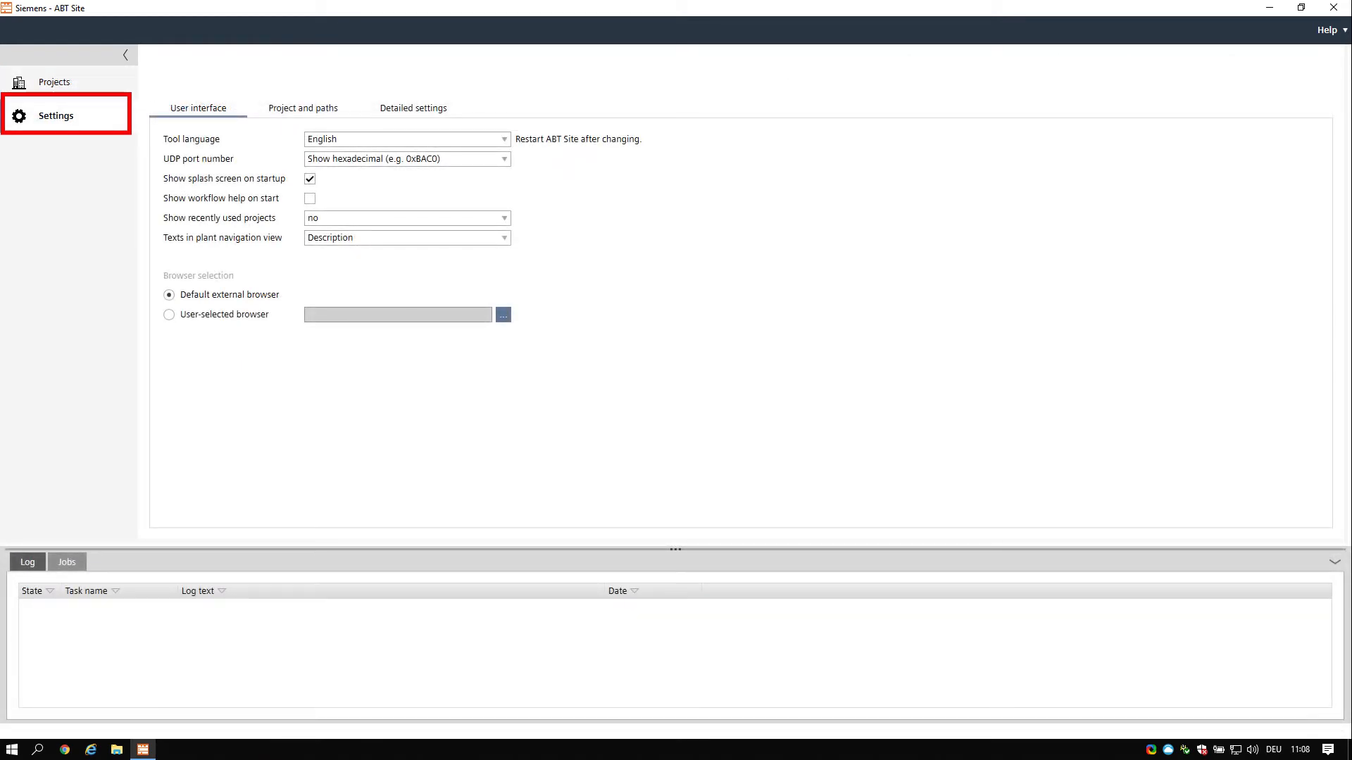
pyautogui.click(200, 107)
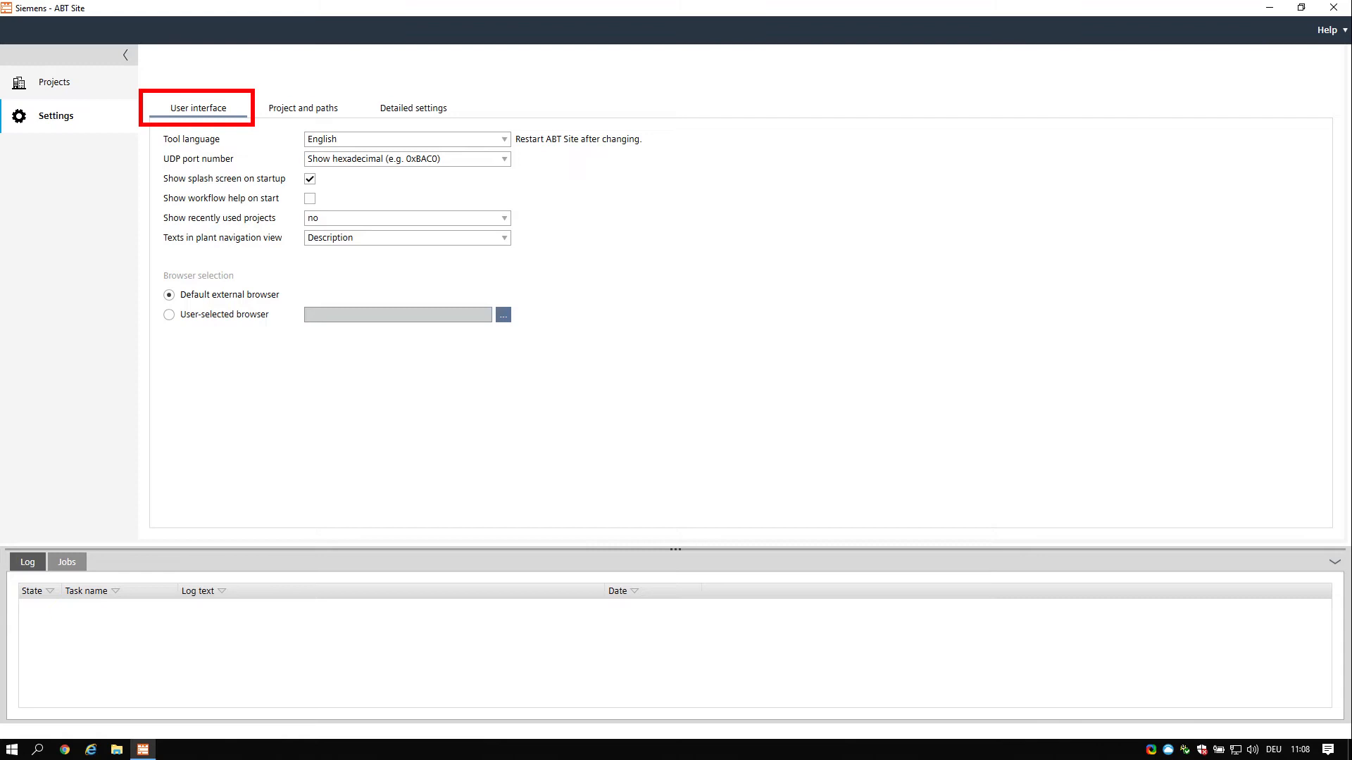
pyautogui.click(303, 107)
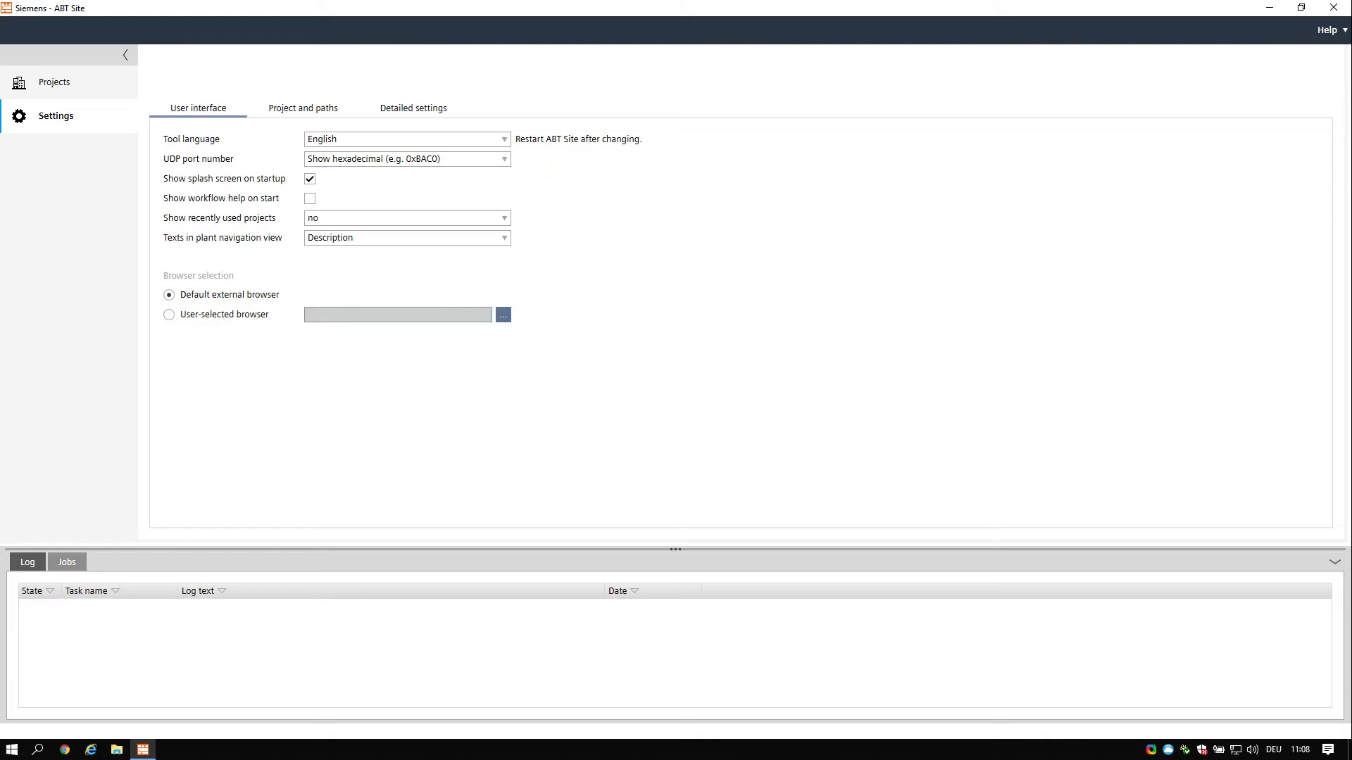
pyautogui.click(303, 107)
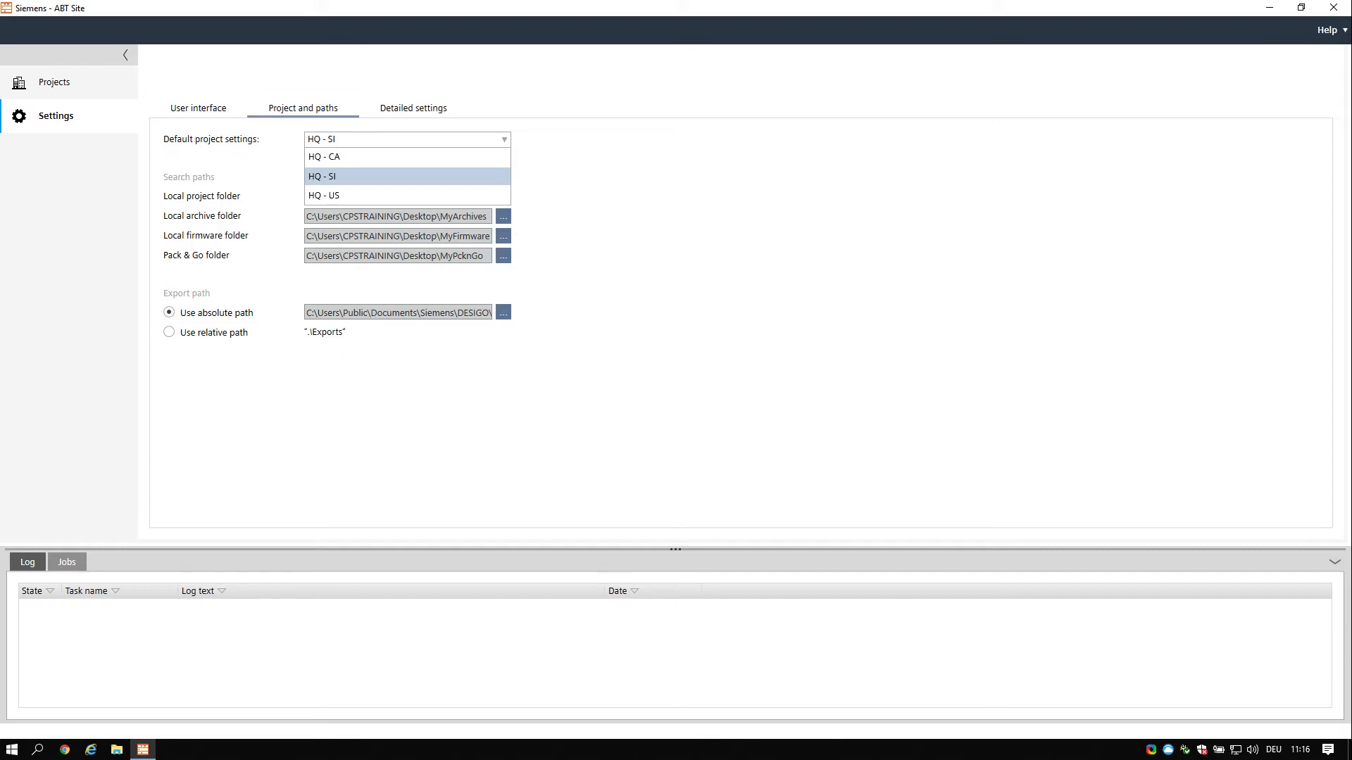
# Keep HQ - SI as default project settings and MyProjects as the local project folder
pyautogui.click(503, 195)
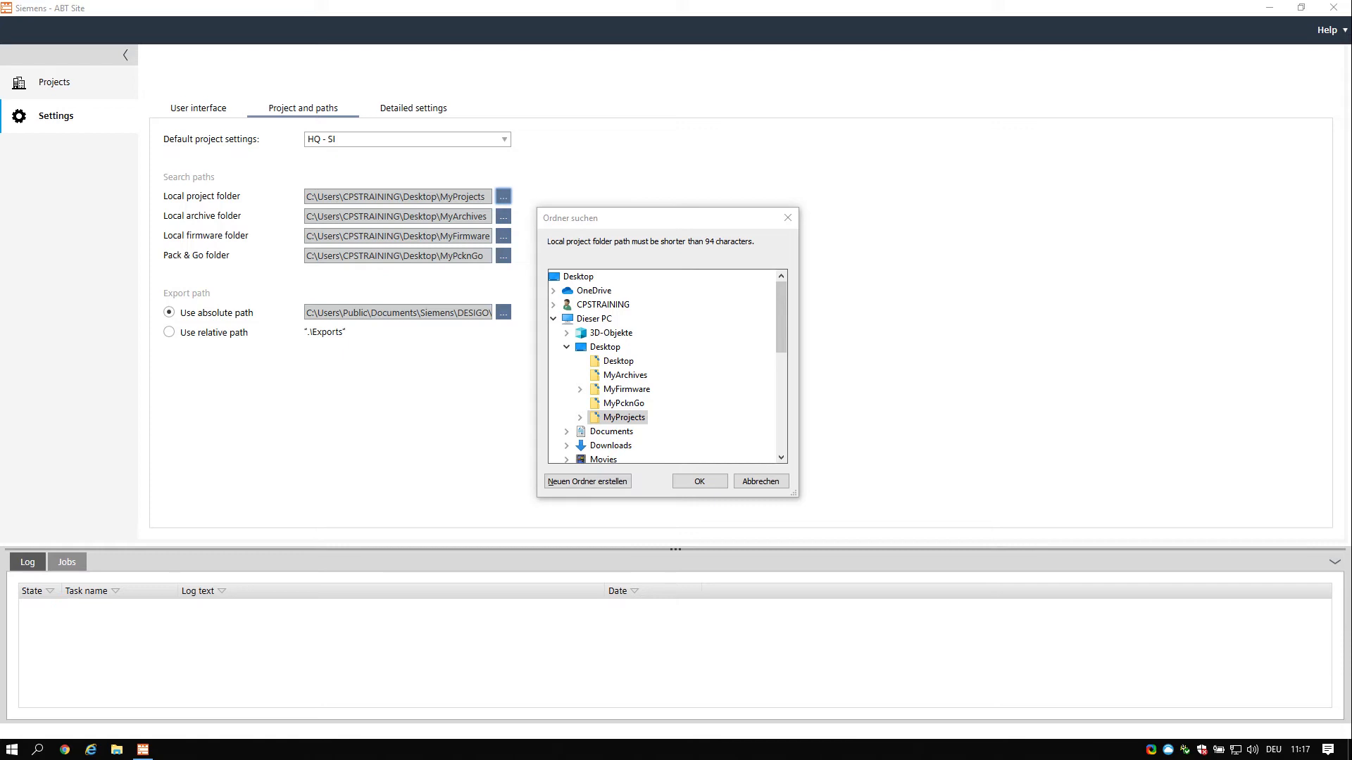
pyautogui.click(414, 107)
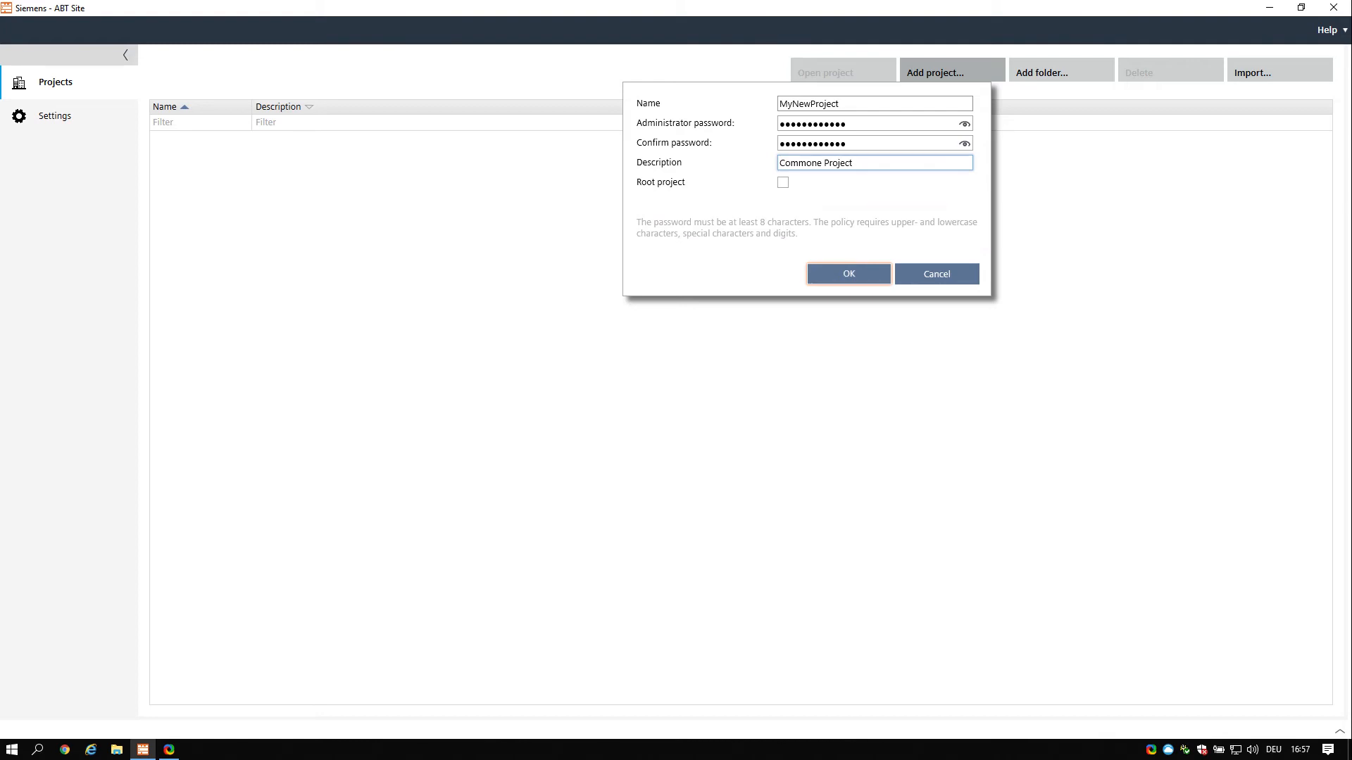
# Confirm the Add project dialog to create MyNewProject
pyautogui.click(848, 274)
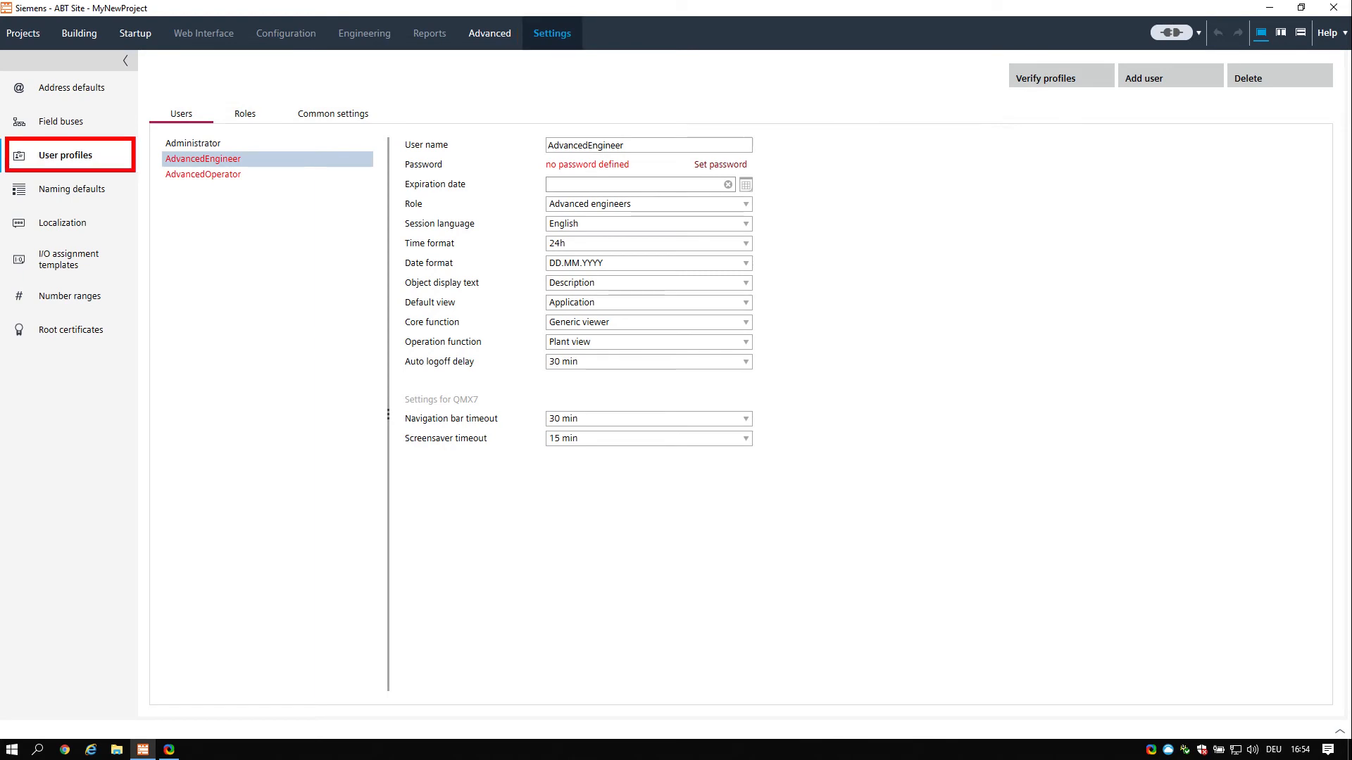
# Set a password for AdvancedEngineer in User profiles and review the role definitions
pyautogui.click(178, 112)
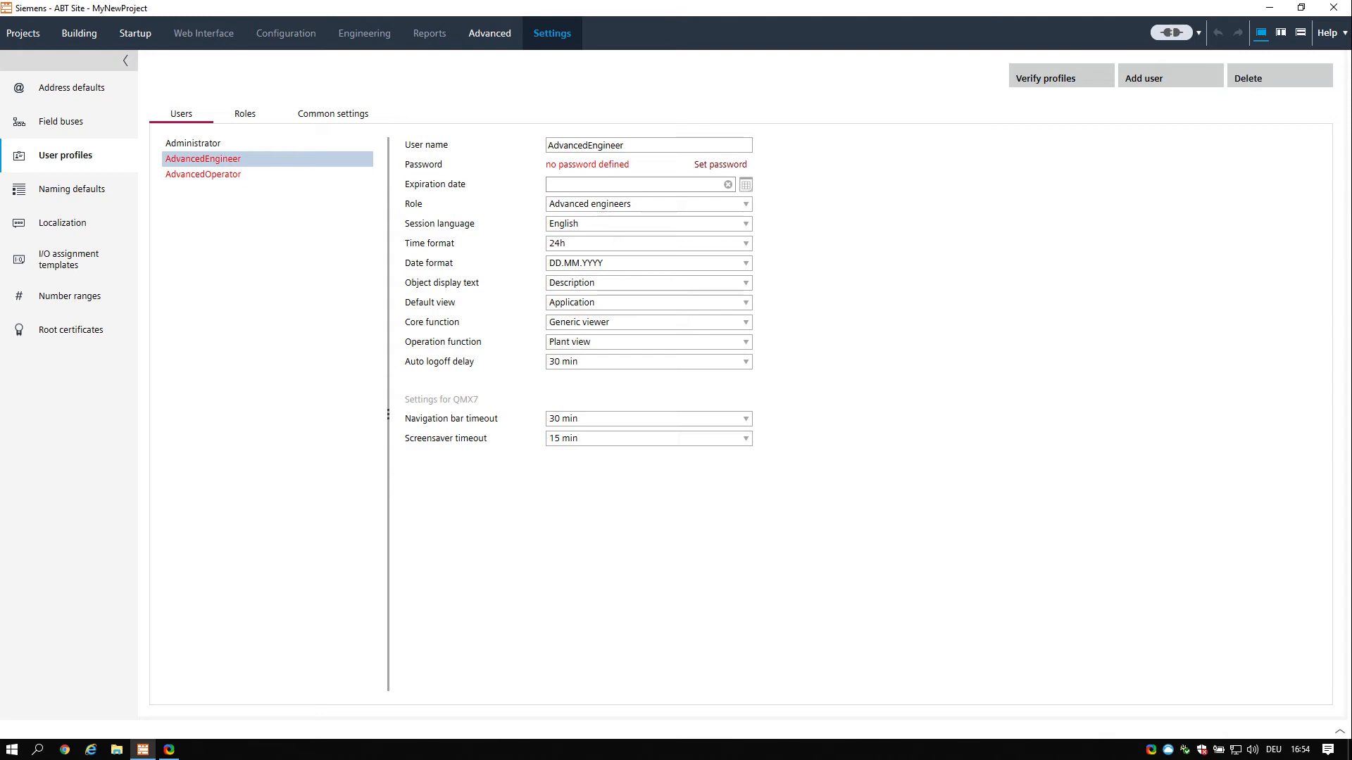
pyautogui.click(720, 163)
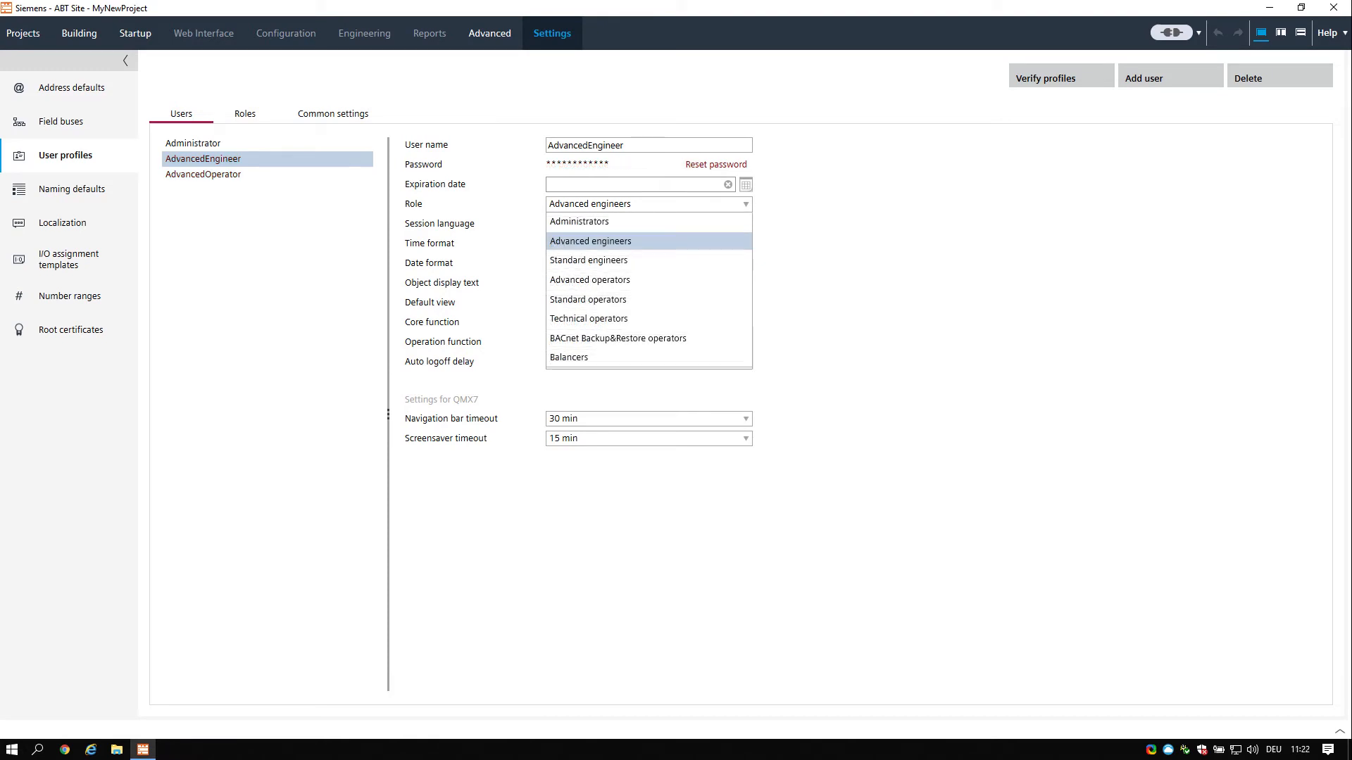
pyautogui.click(245, 113)
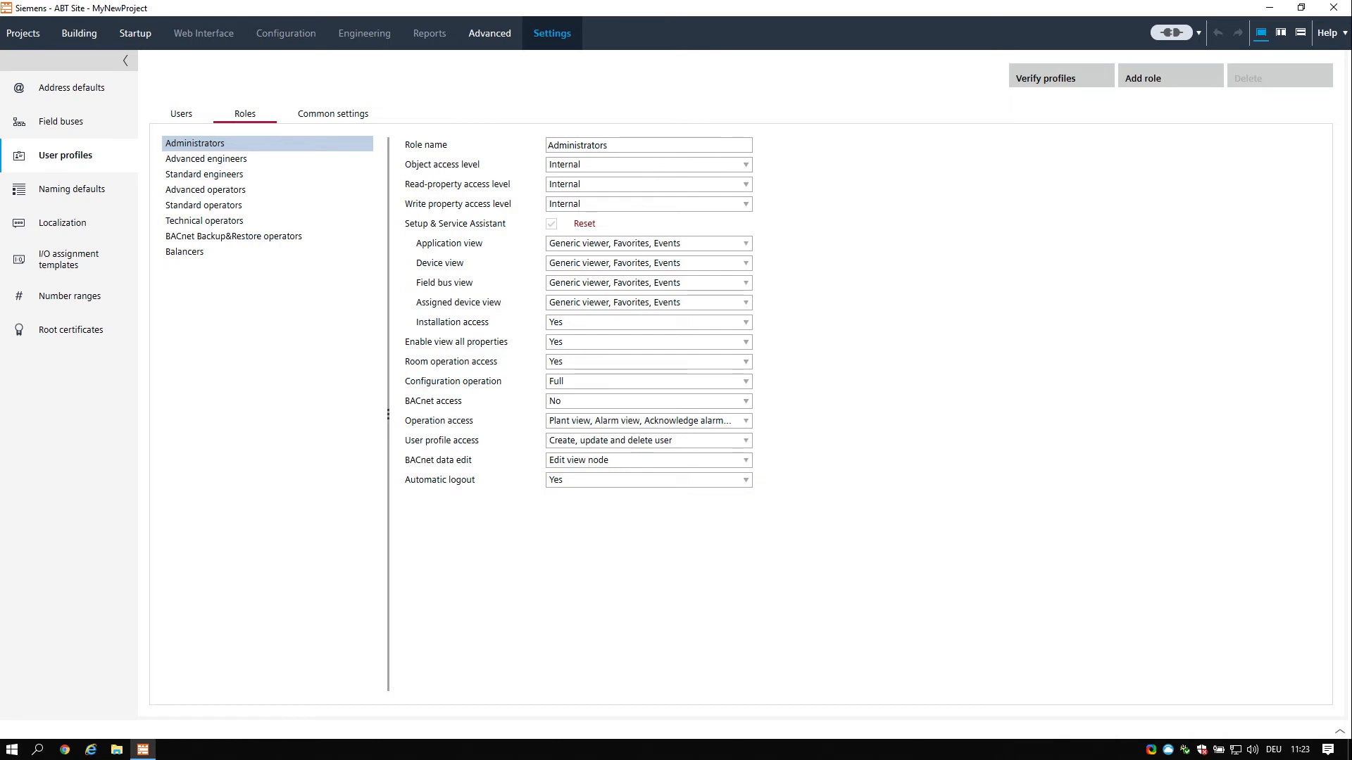
# Show MyNewProject's address defaults with the IP hostname prefix and IP range
pyautogui.click(332, 112)
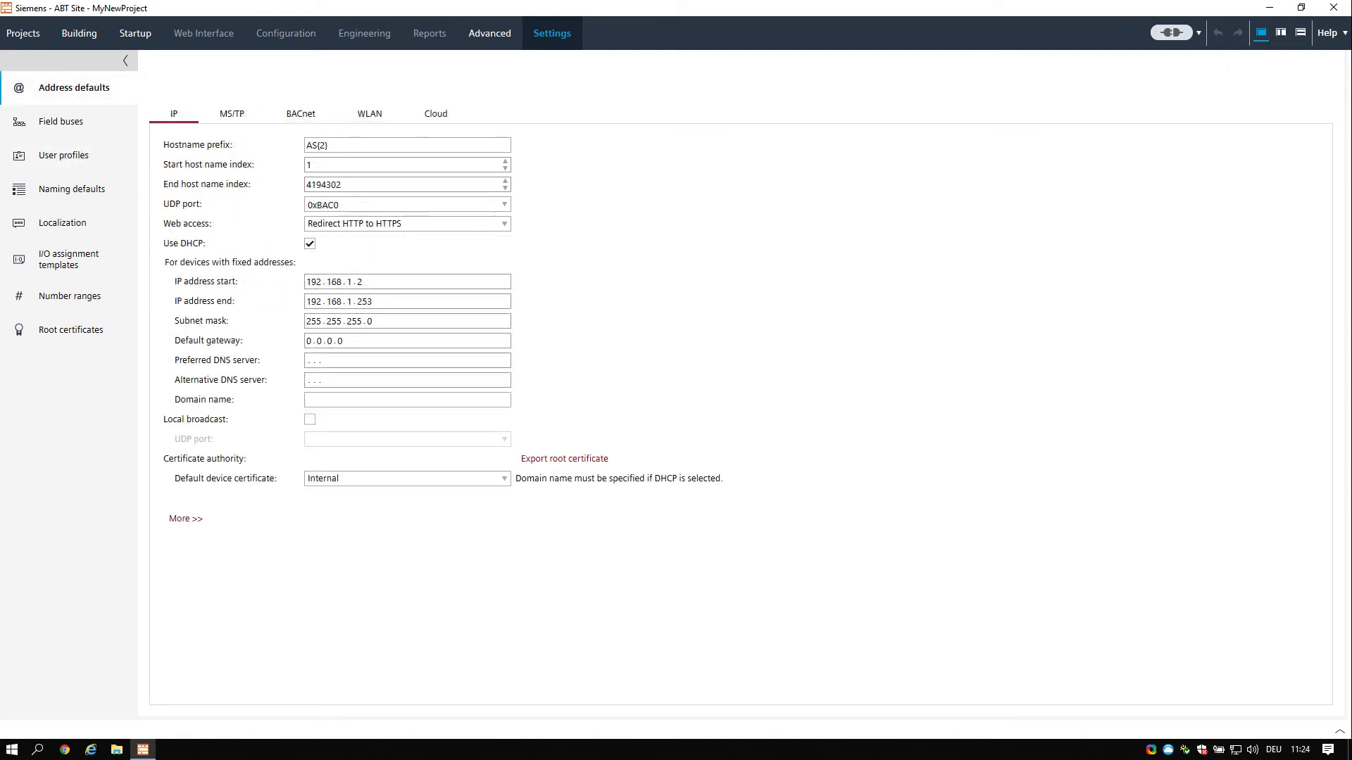
# Review the IP, MS/TP, BACnet (with APDU), WLAN and Cloud address defaults, then show Field buses
pyautogui.click(73, 87)
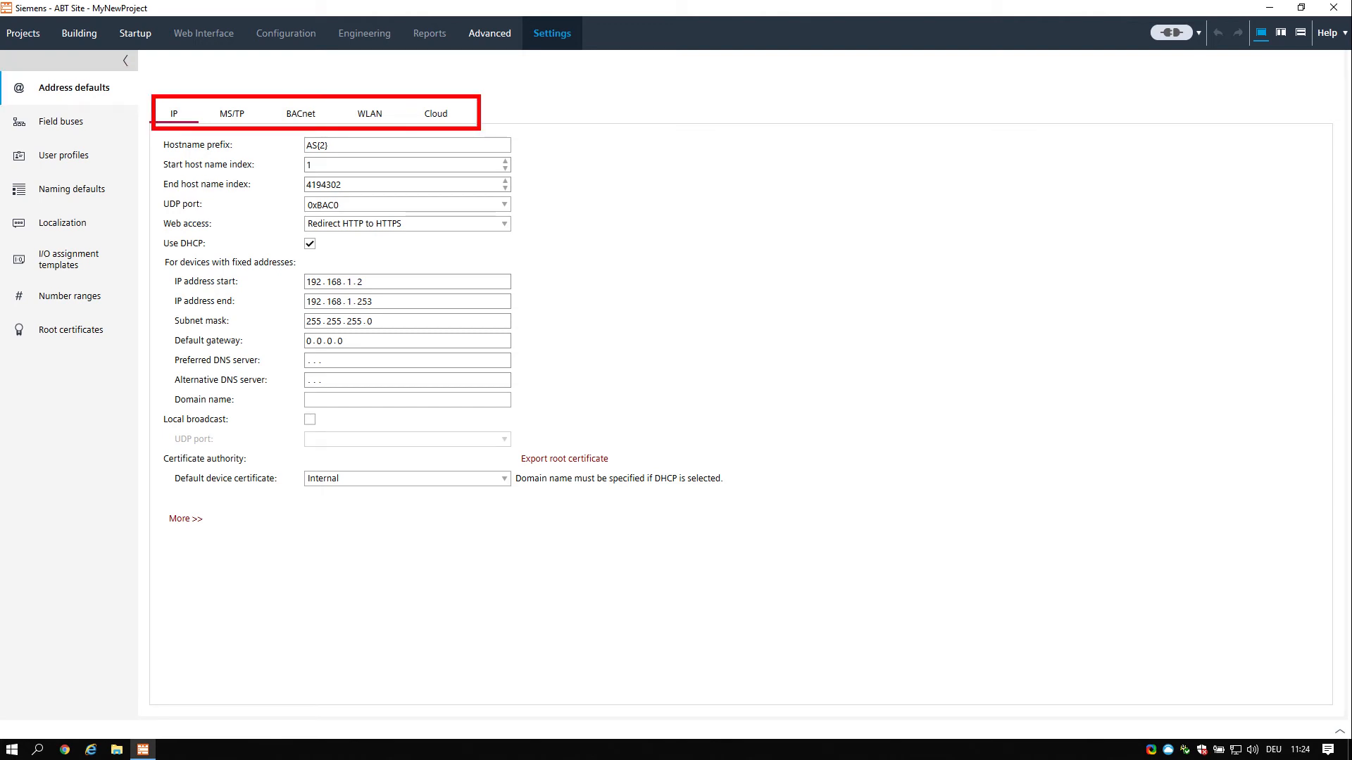
pyautogui.click(234, 112)
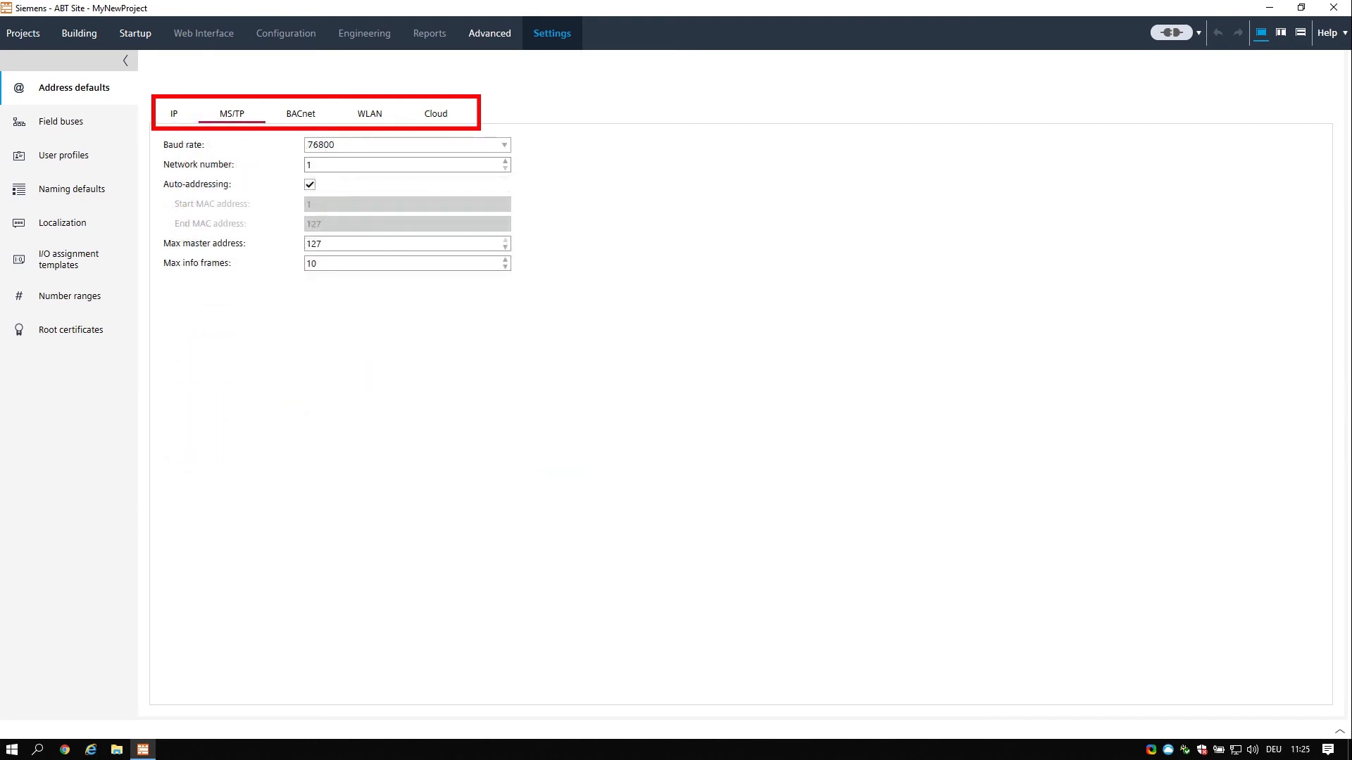
pyautogui.click(300, 113)
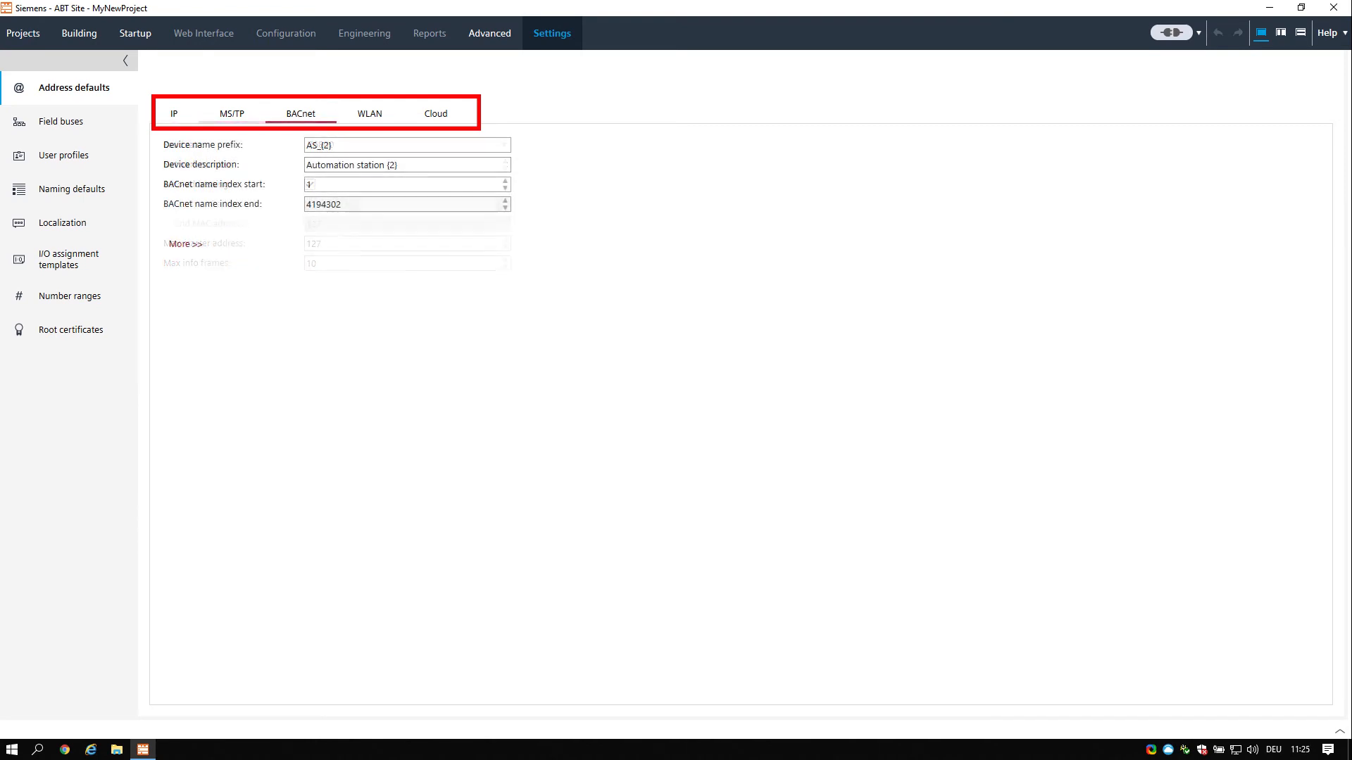
pyautogui.click(177, 244)
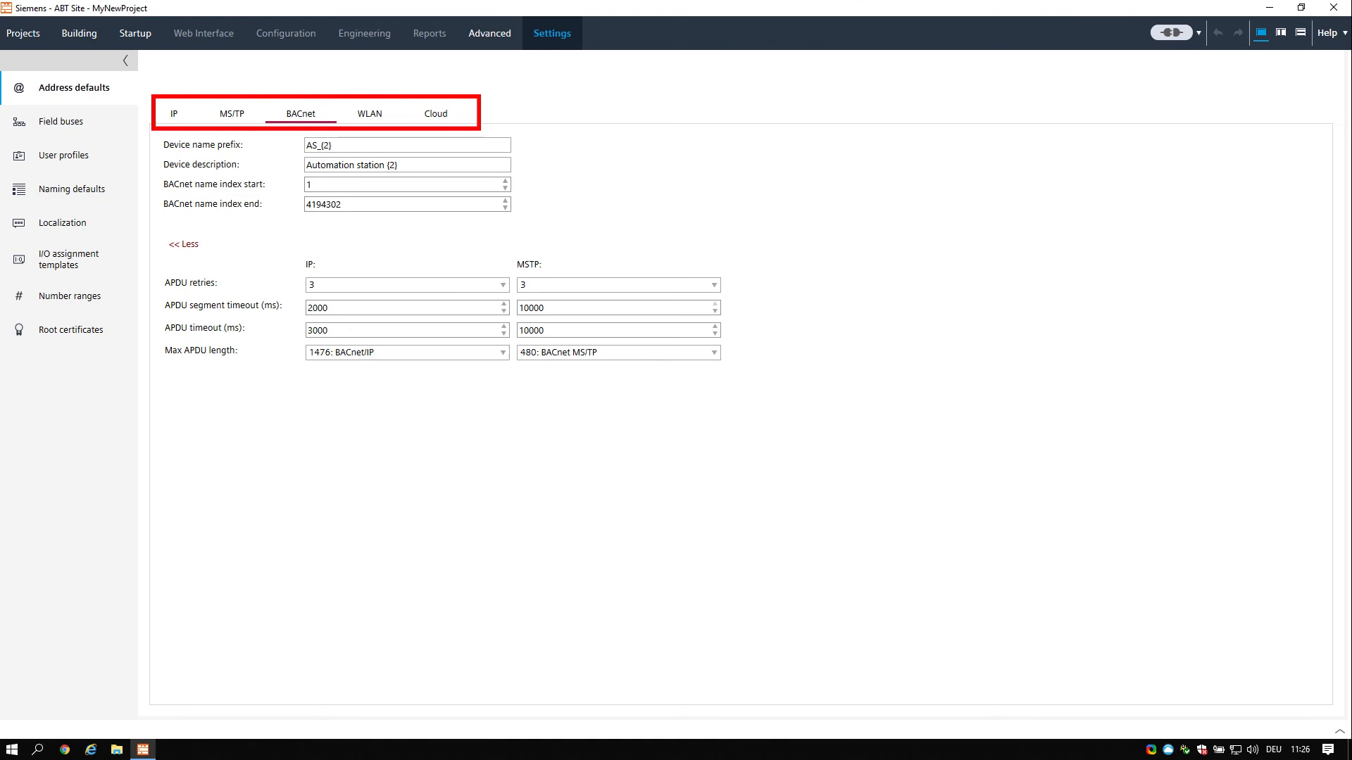
pyautogui.click(369, 113)
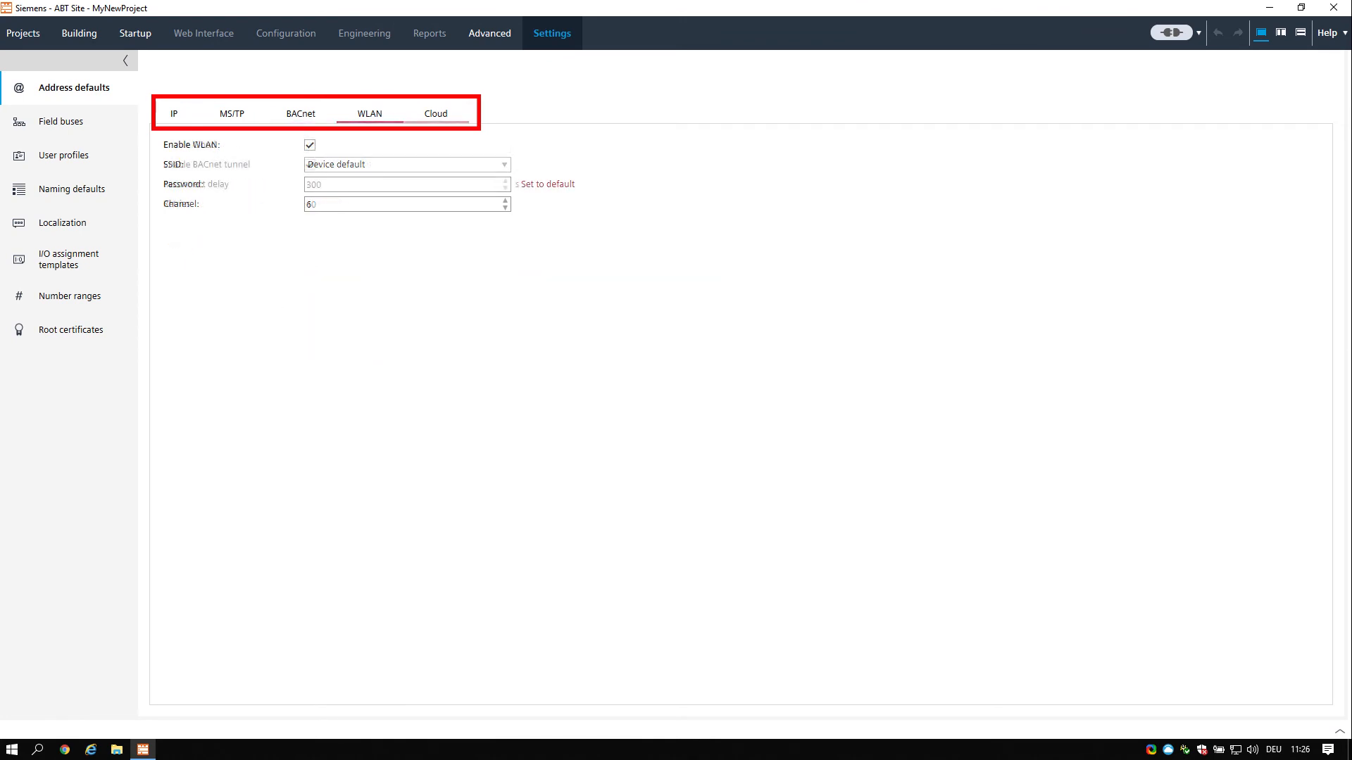
pyautogui.click(435, 113)
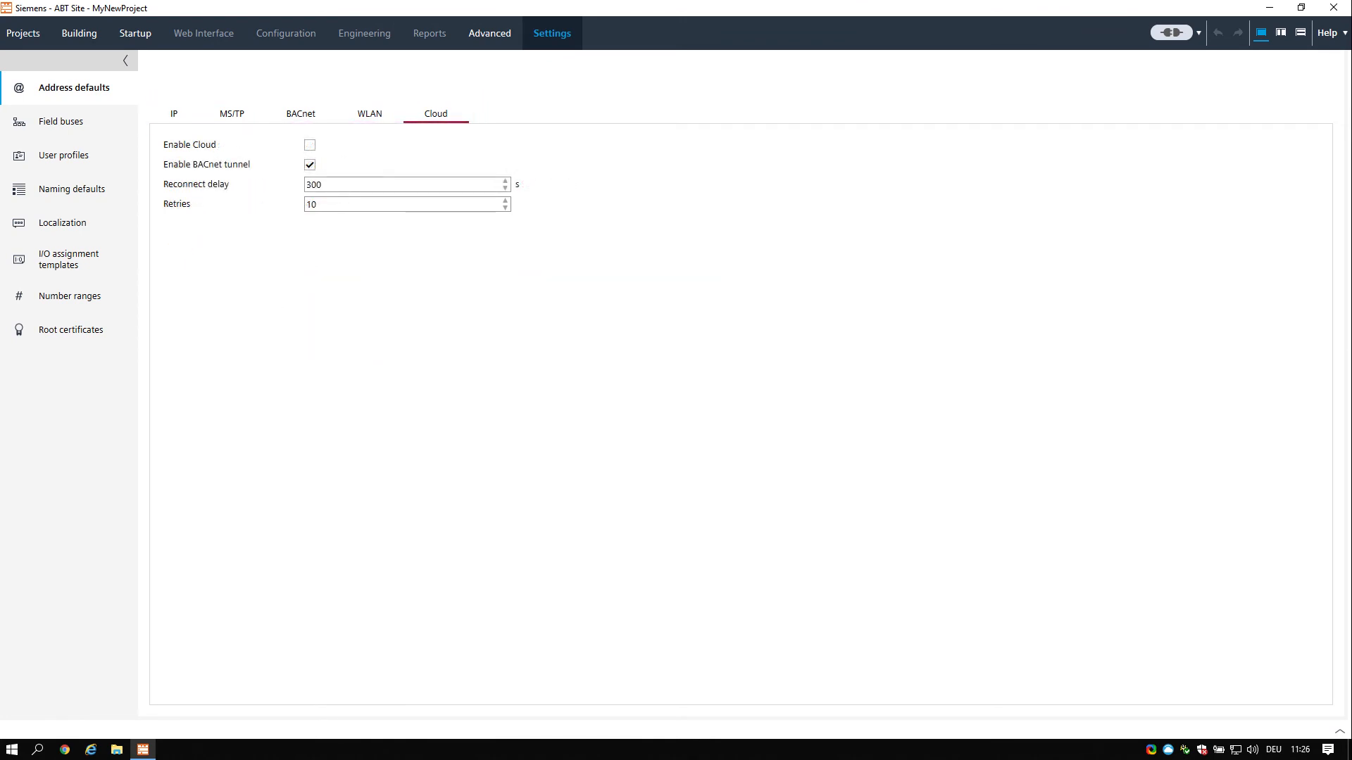
pyautogui.click(59, 121)
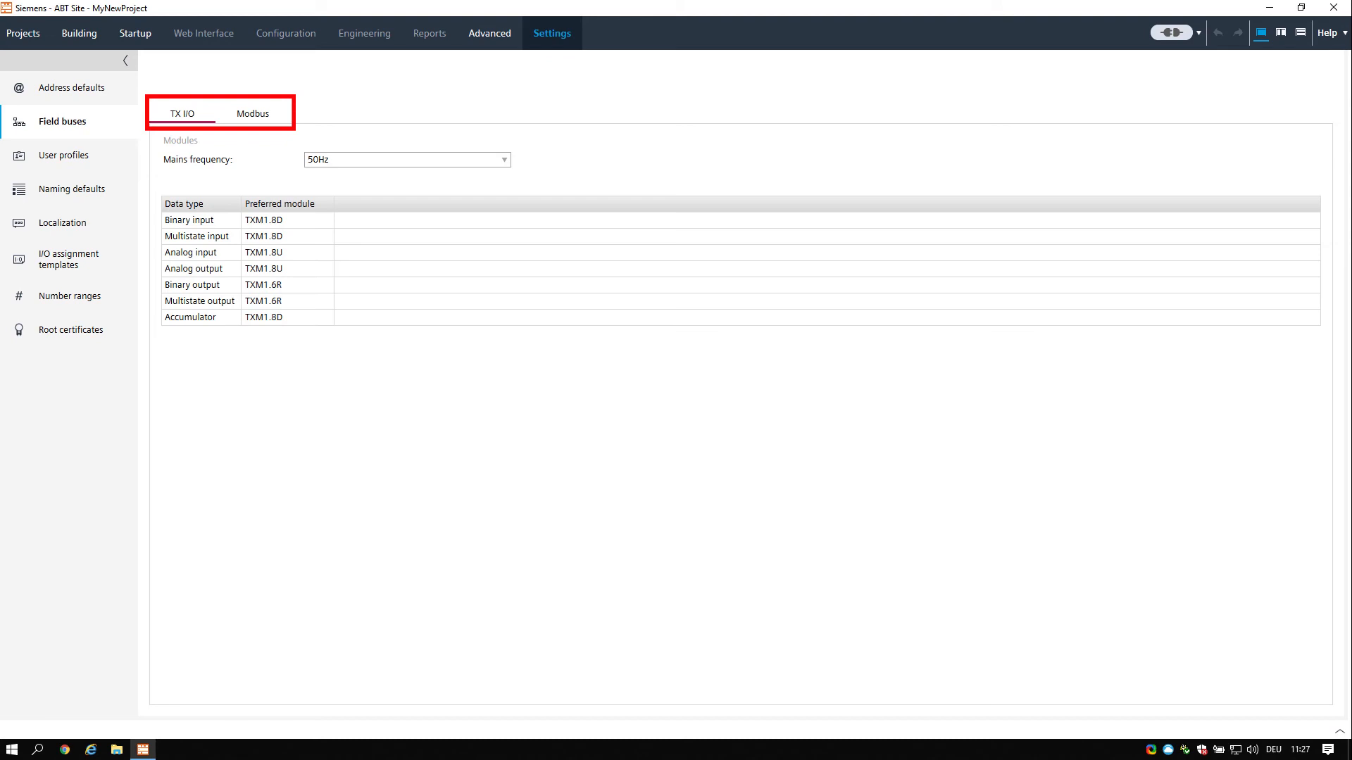
# Show the Naming defaults with object name and description patterns
pyautogui.click(71, 189)
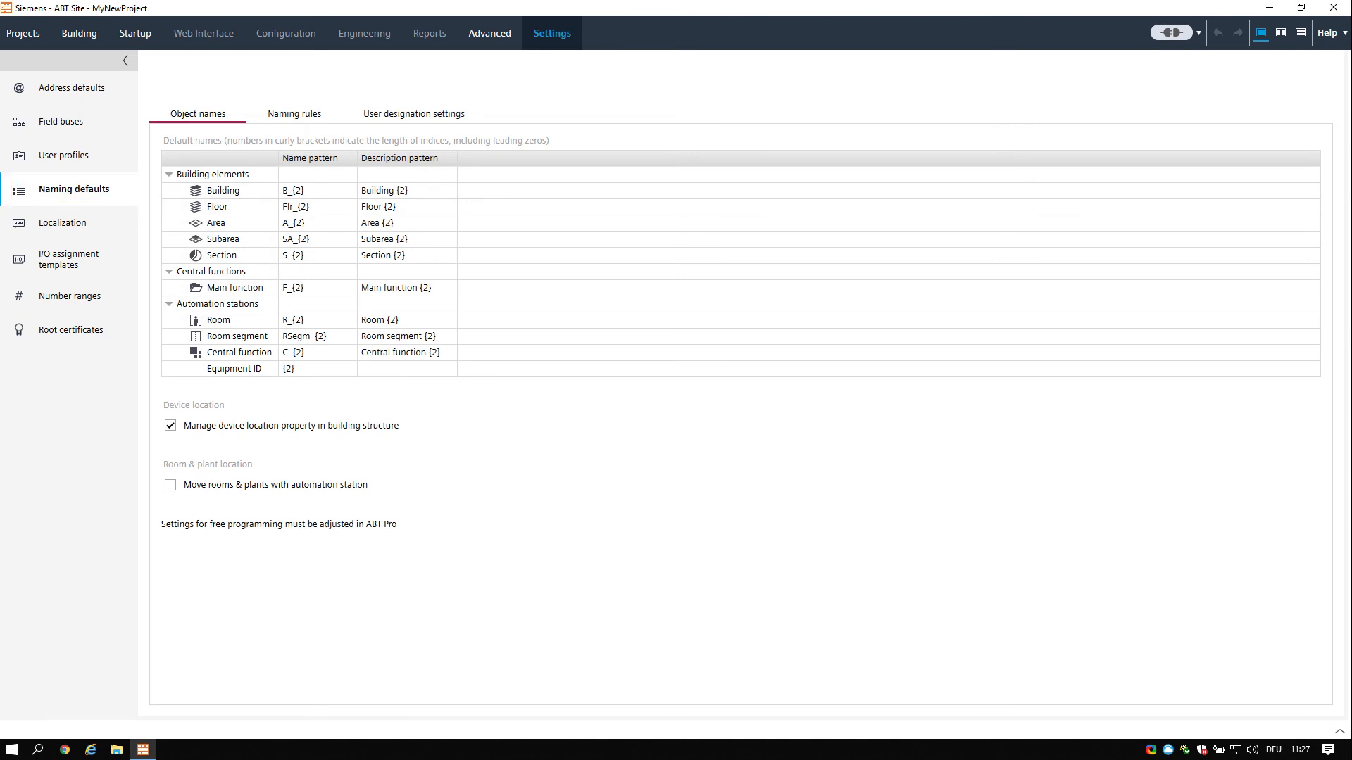
# Review the Naming rules and the three-level User designation settings, then move to Localization
pyautogui.click(198, 113)
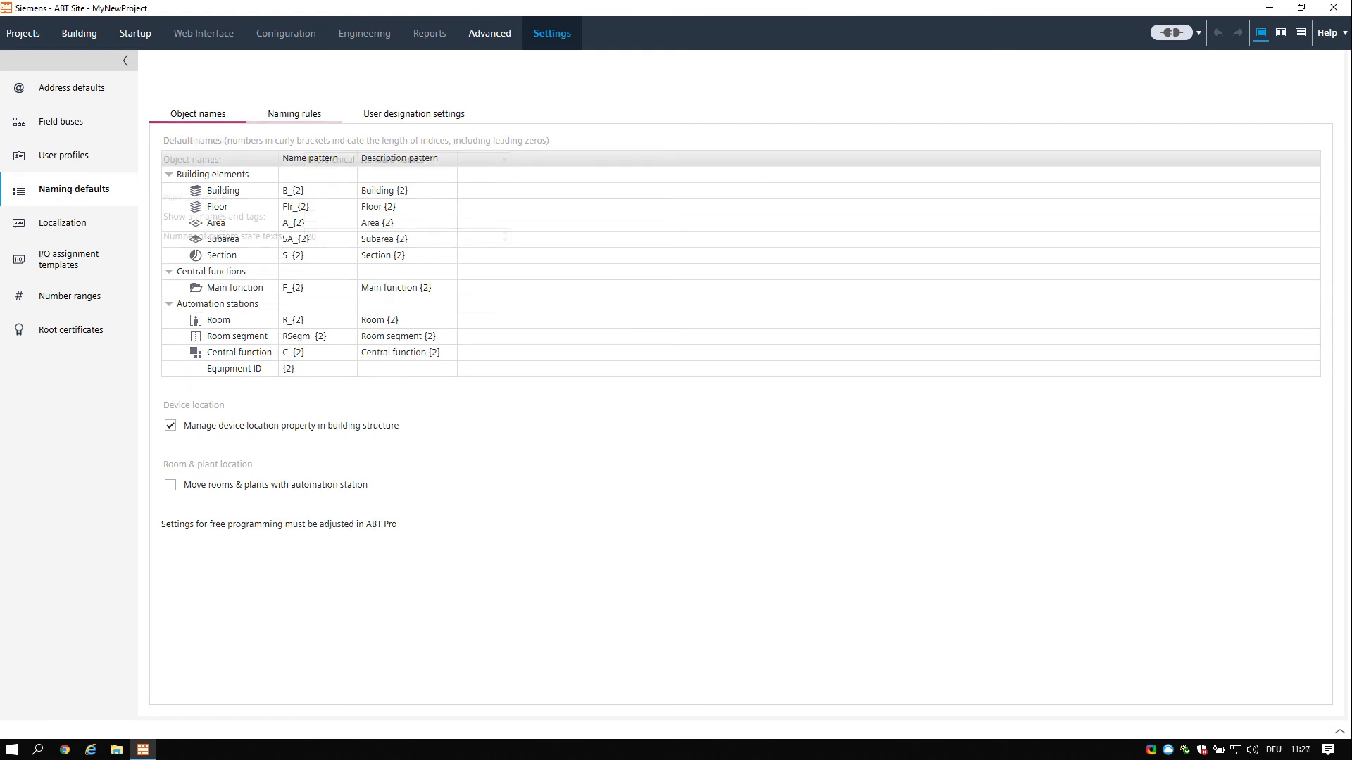
pyautogui.click(295, 113)
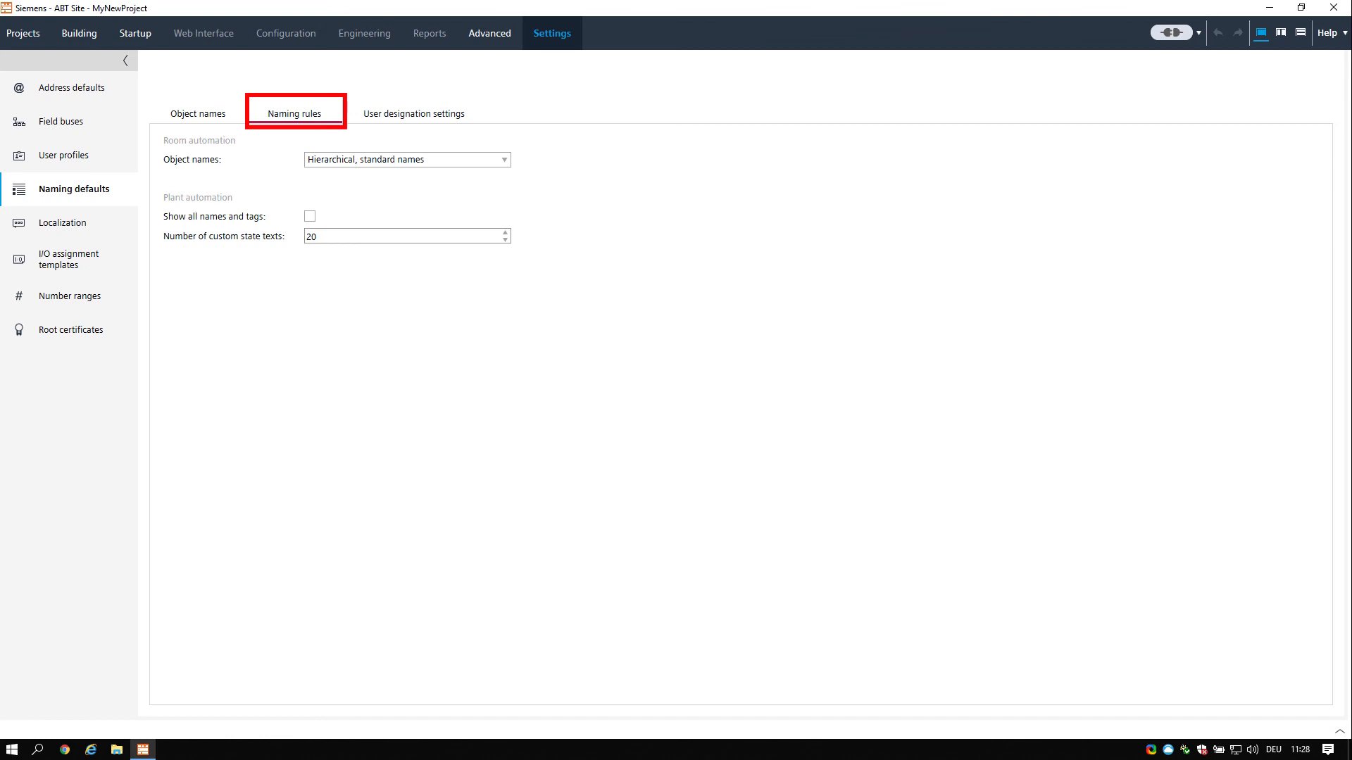
pyautogui.click(293, 113)
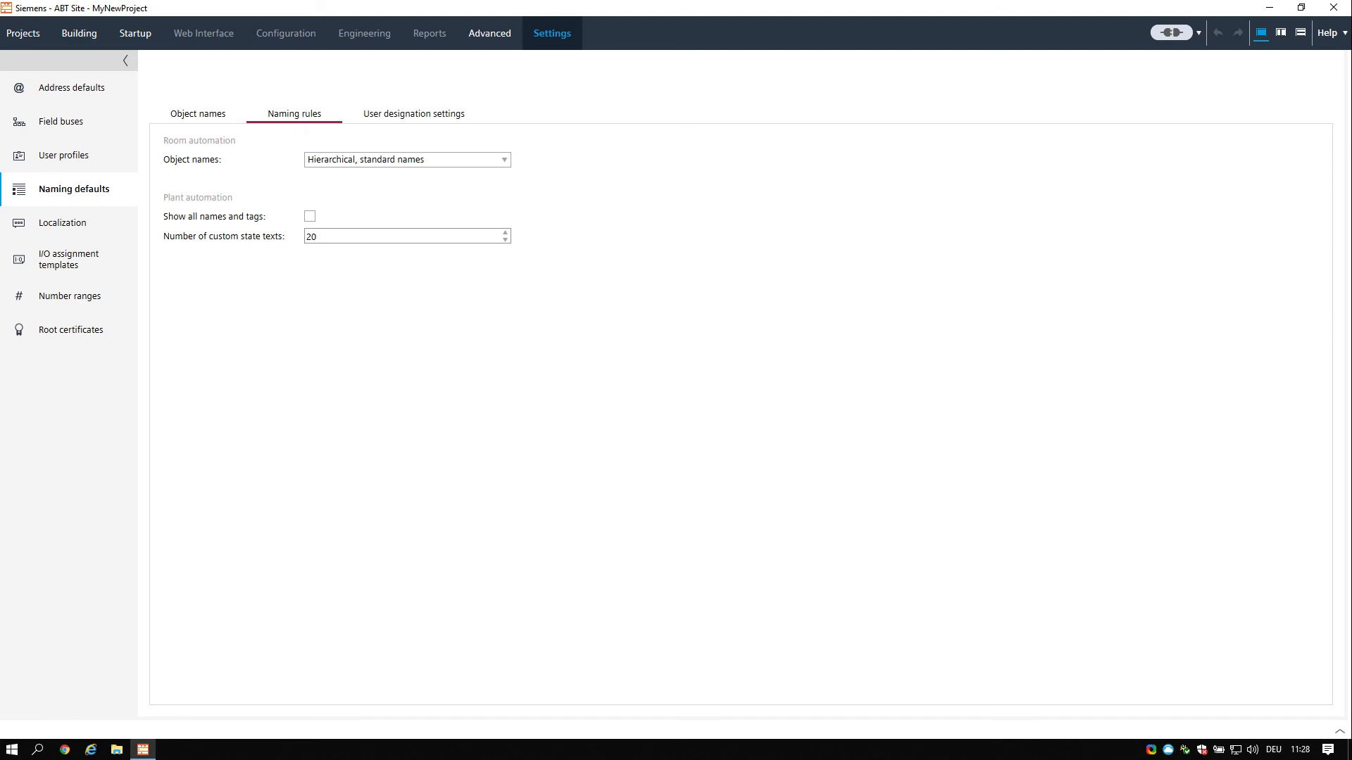
pyautogui.click(414, 112)
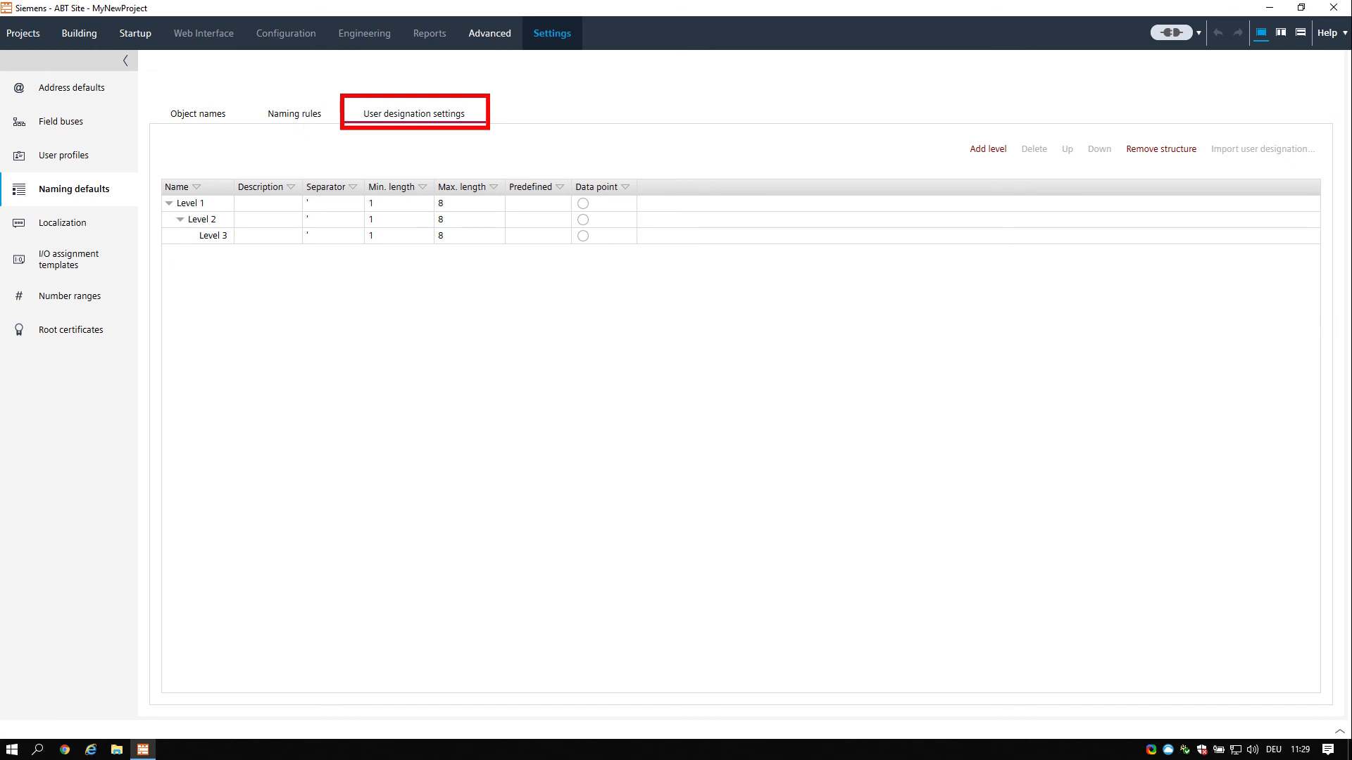
pyautogui.click(414, 112)
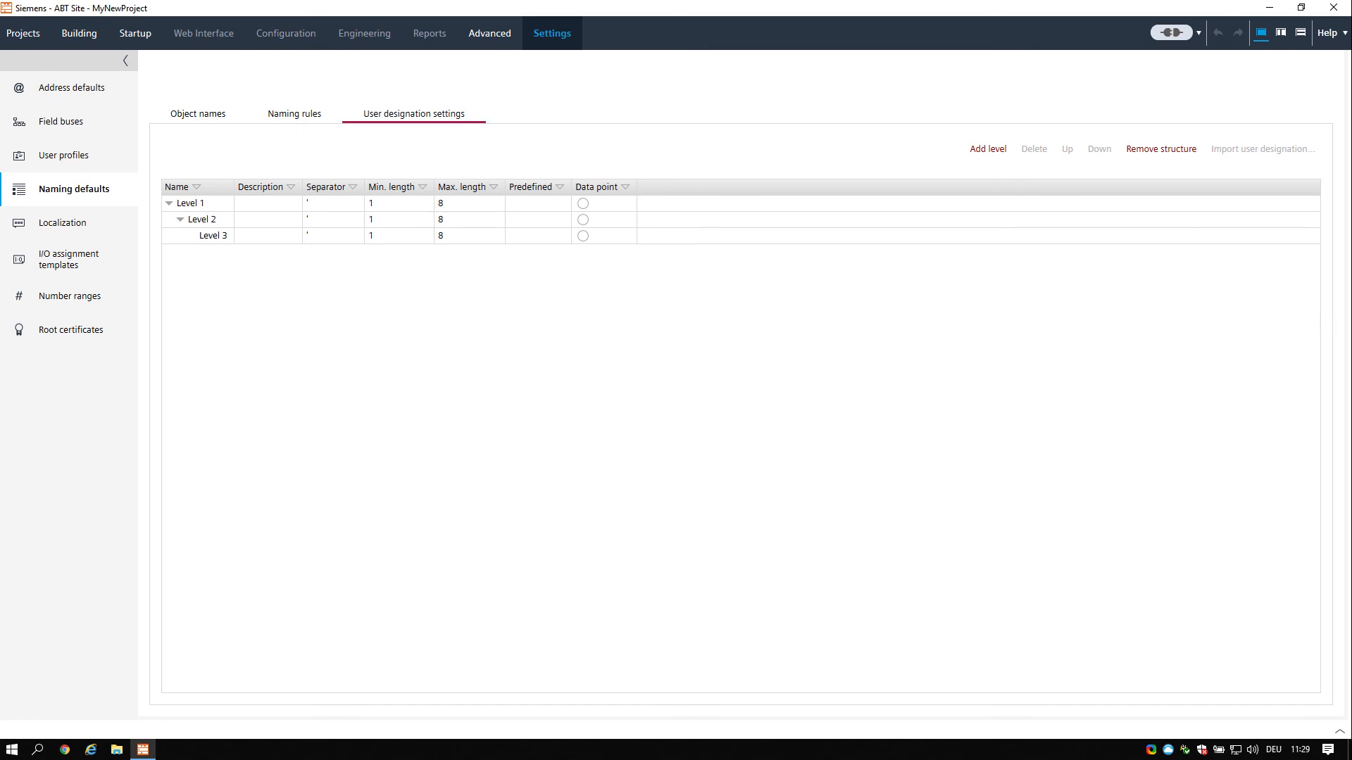
pyautogui.click(62, 223)
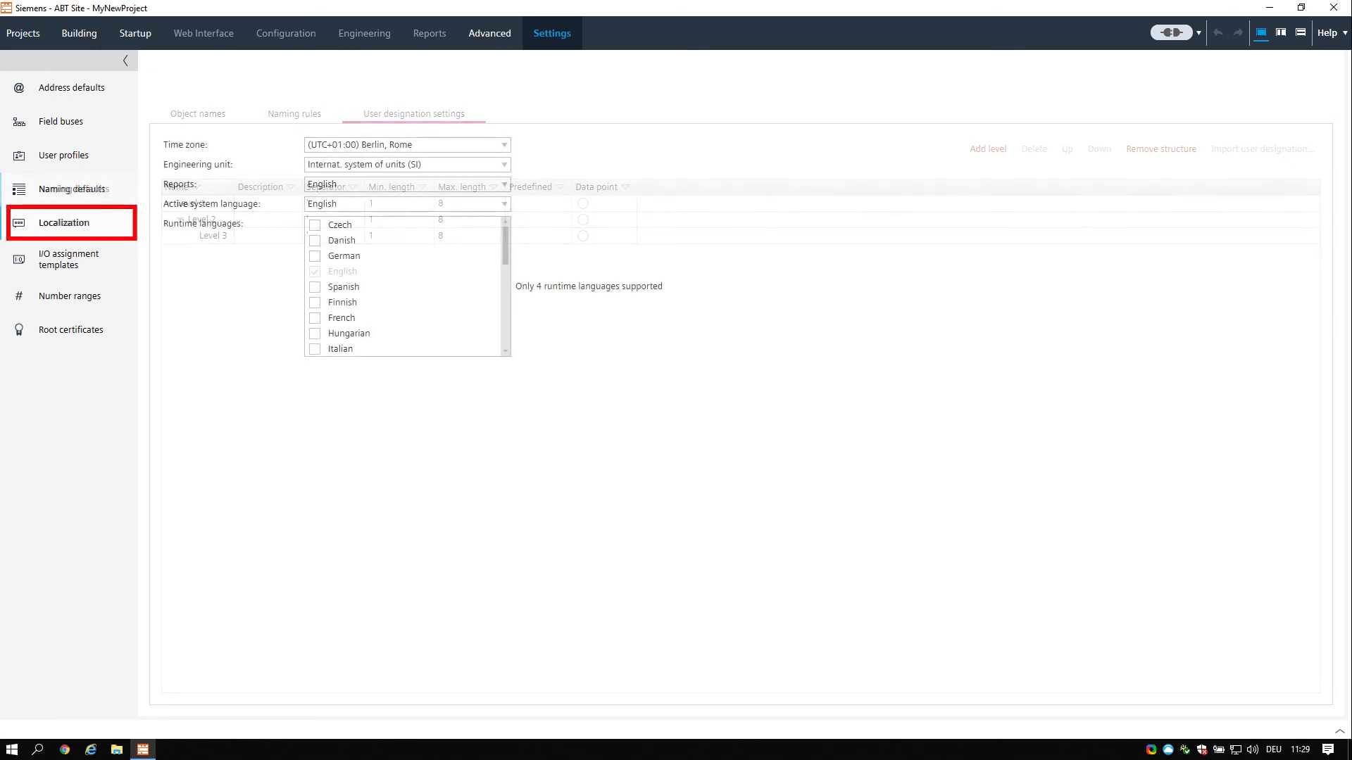
# Check Localization and the empty I/O assignment templates, ending on Number ranges
pyautogui.click(63, 223)
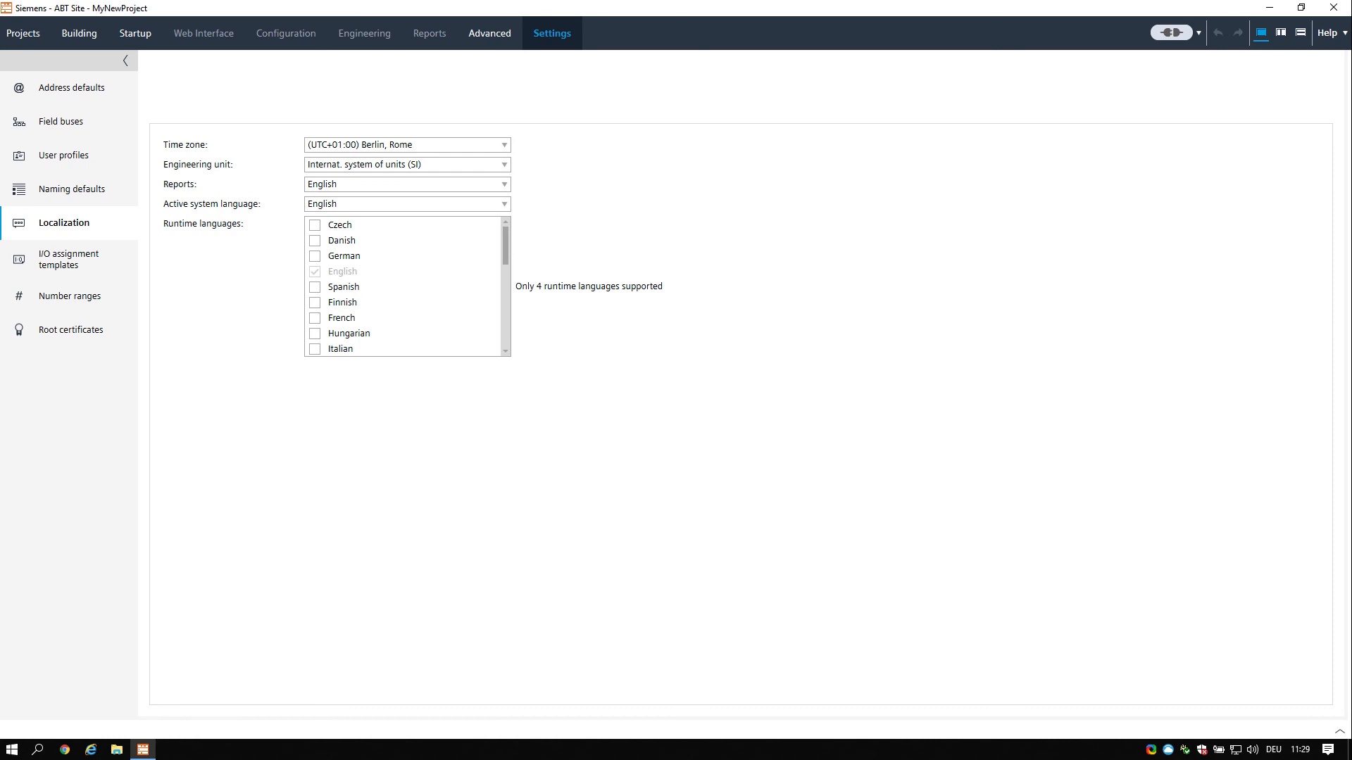
pyautogui.click(67, 259)
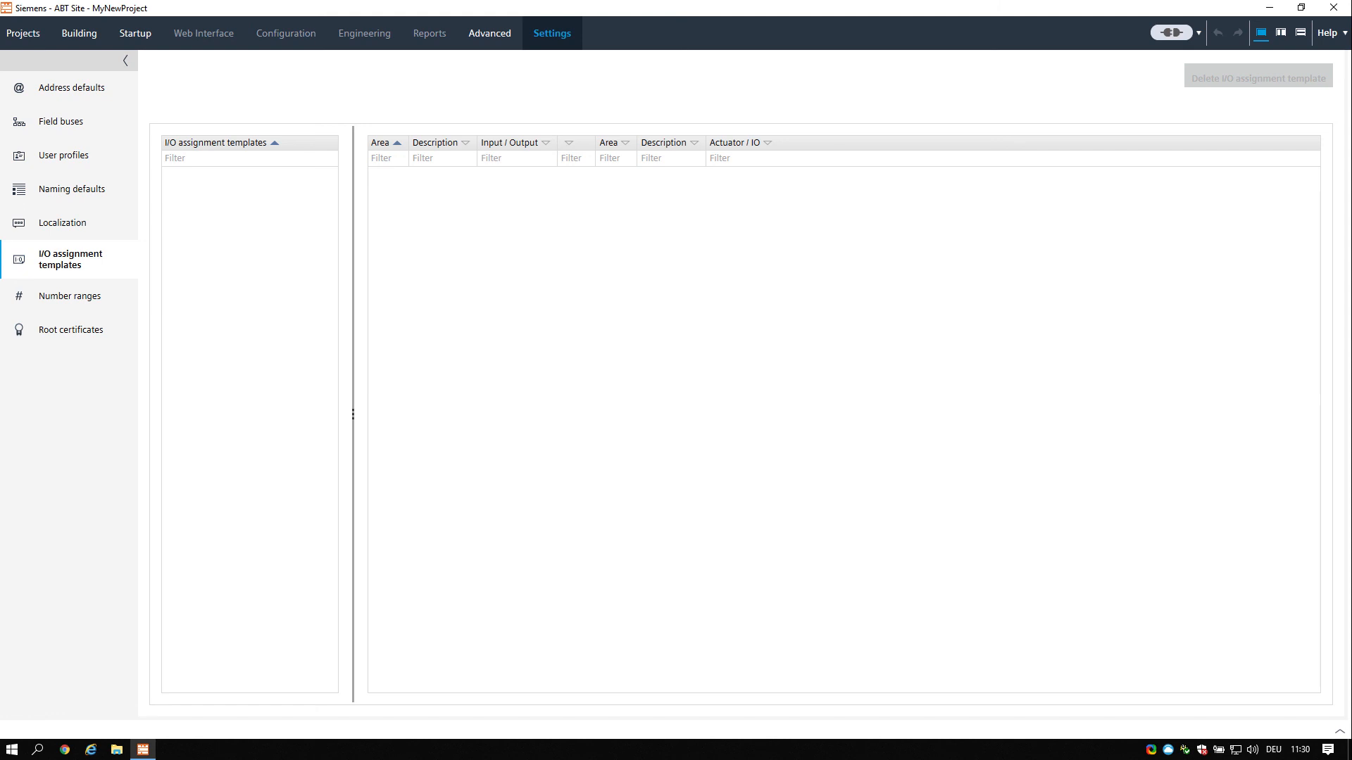
pyautogui.click(70, 296)
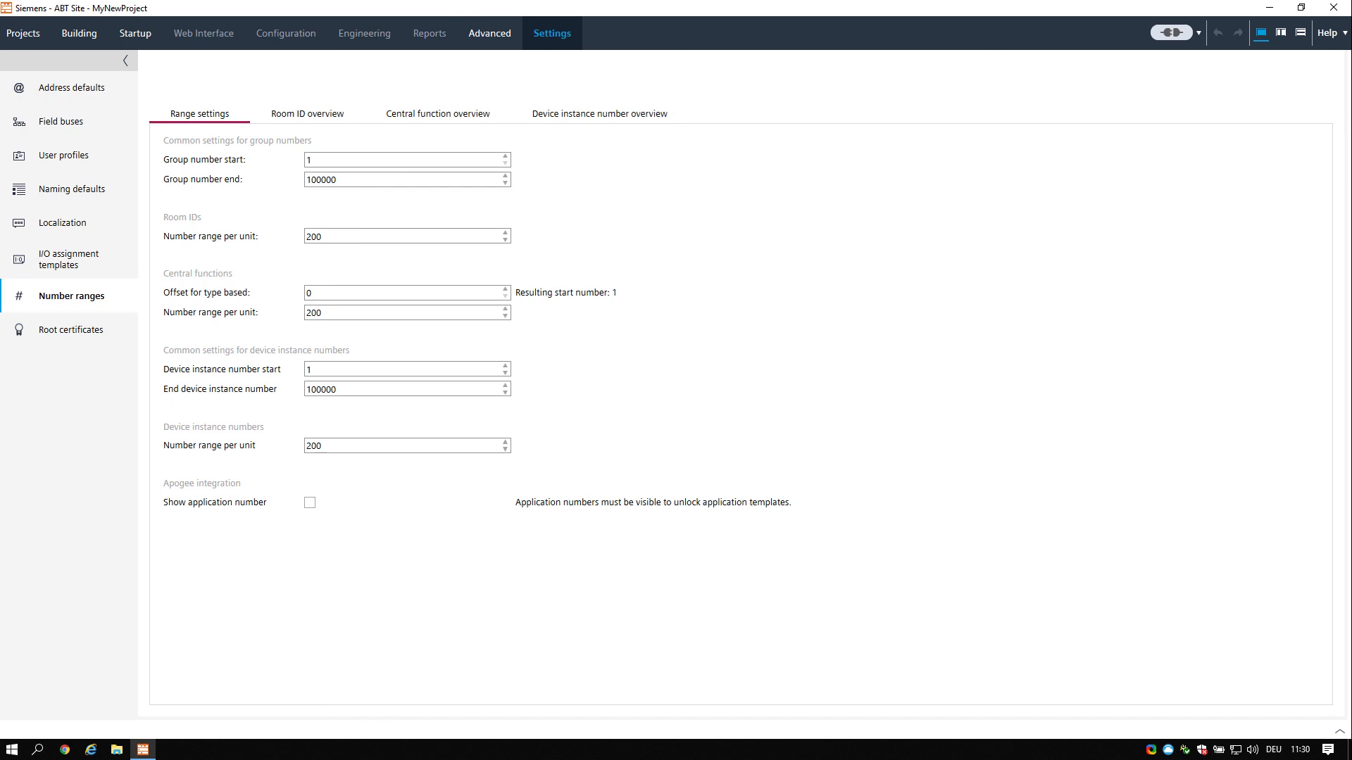
# Review the room ID, central function and device instance overviews, then show the project's root certificates
pyautogui.click(307, 113)
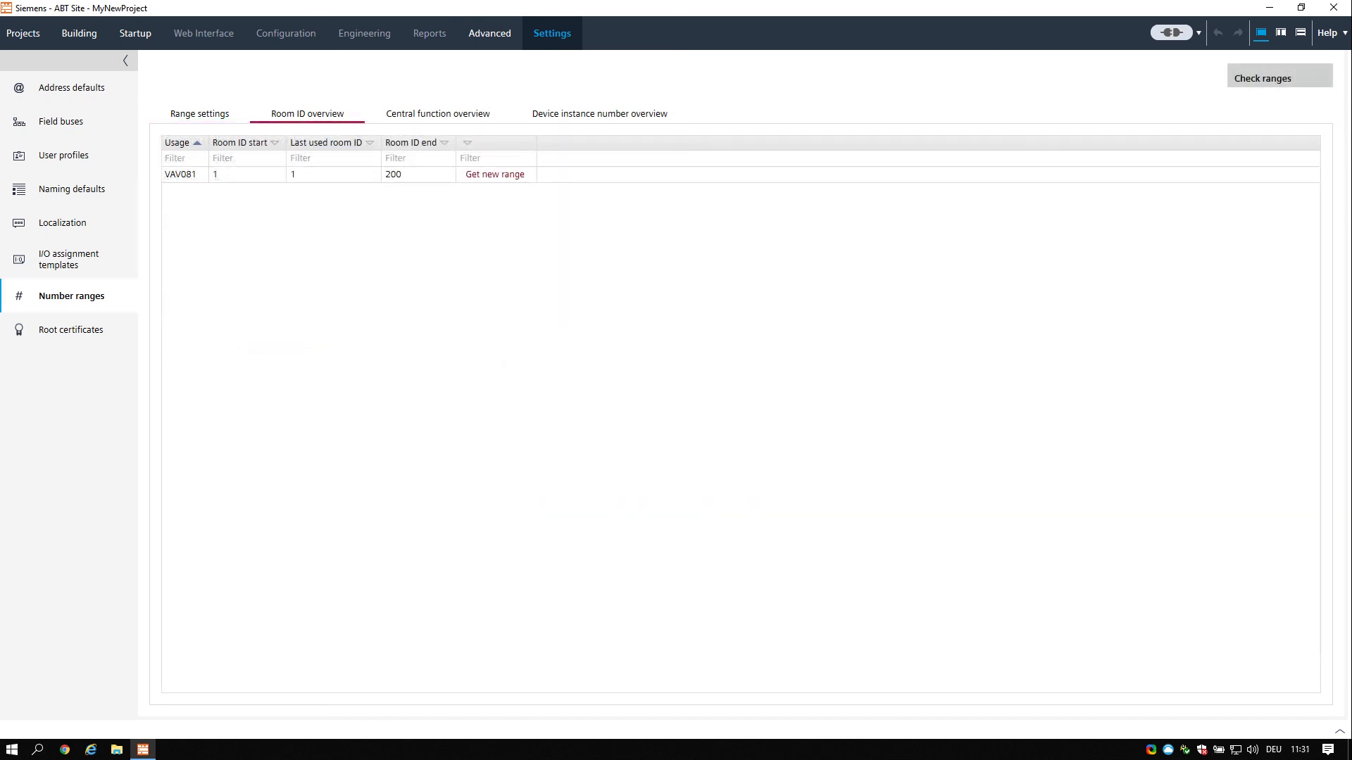
pyautogui.click(436, 113)
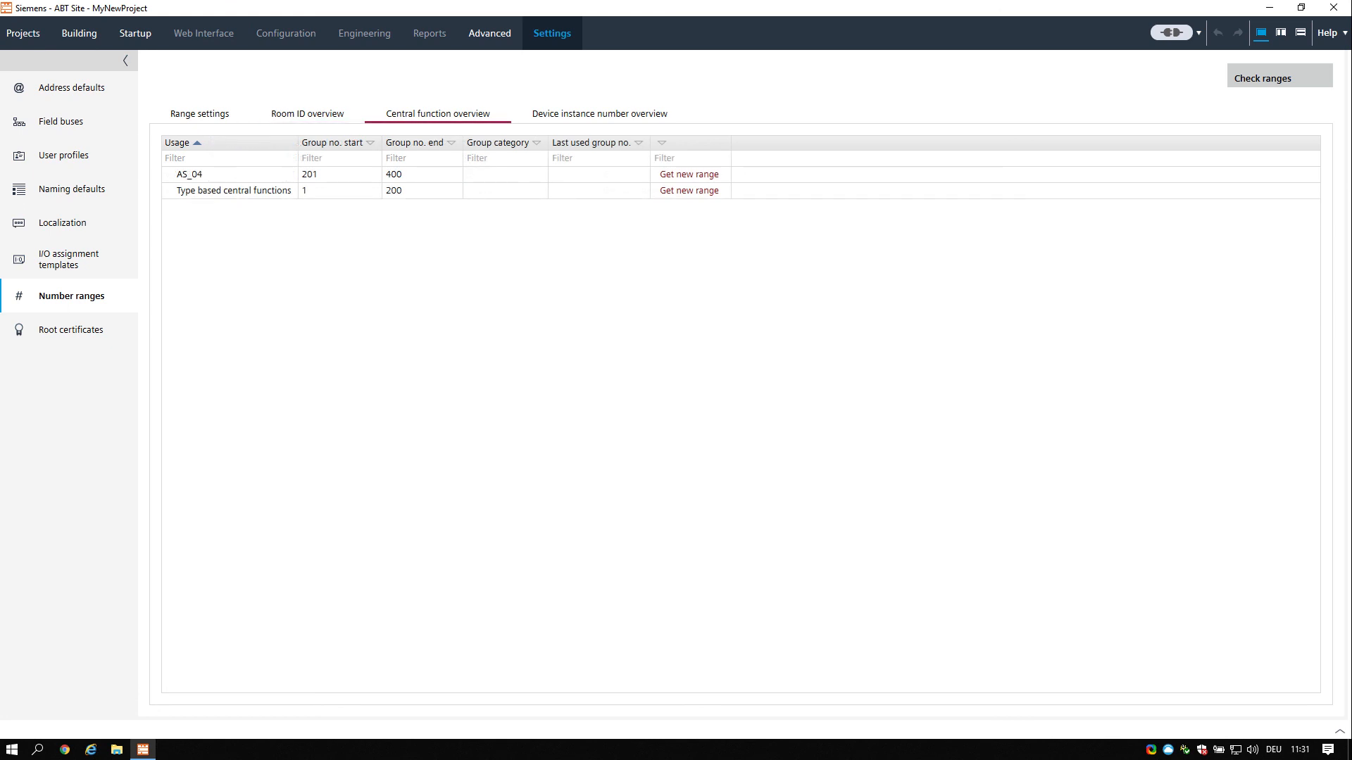
pyautogui.click(599, 113)
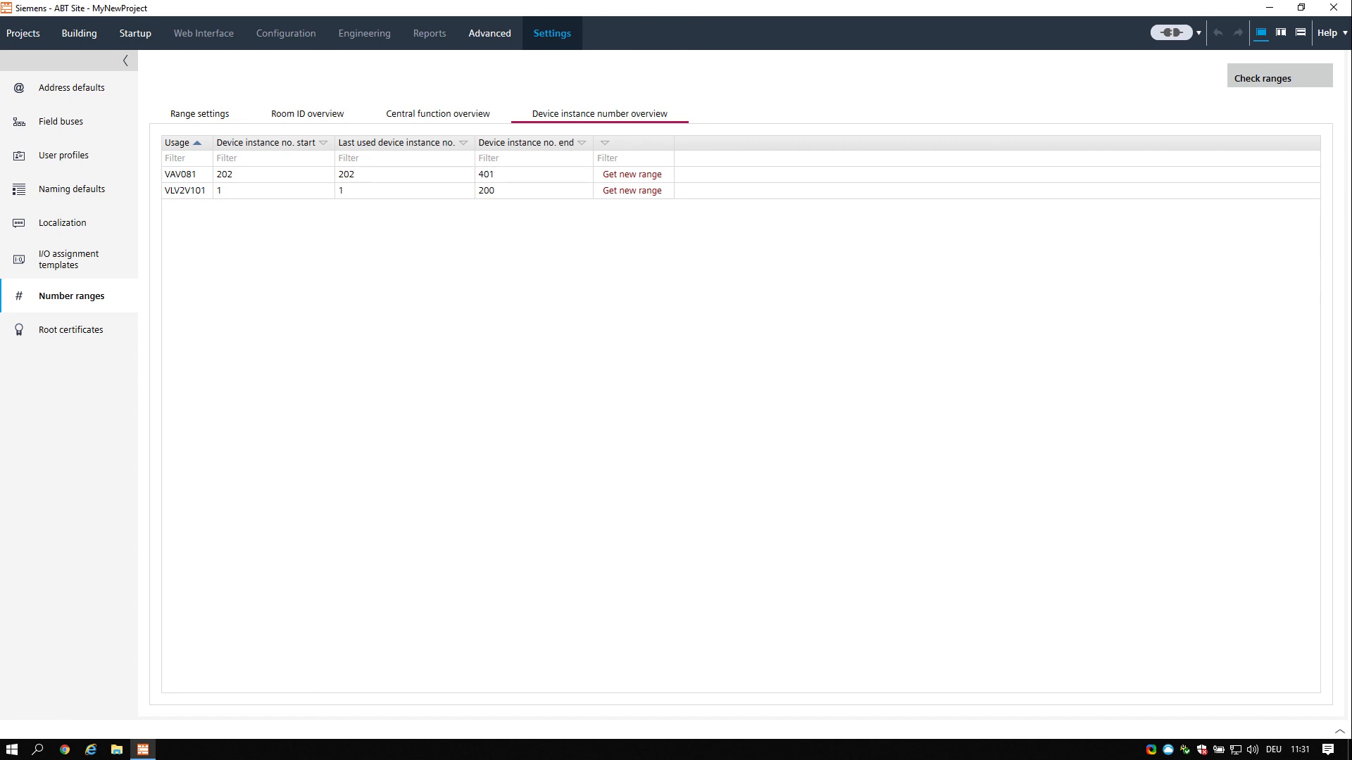
pyautogui.click(73, 330)
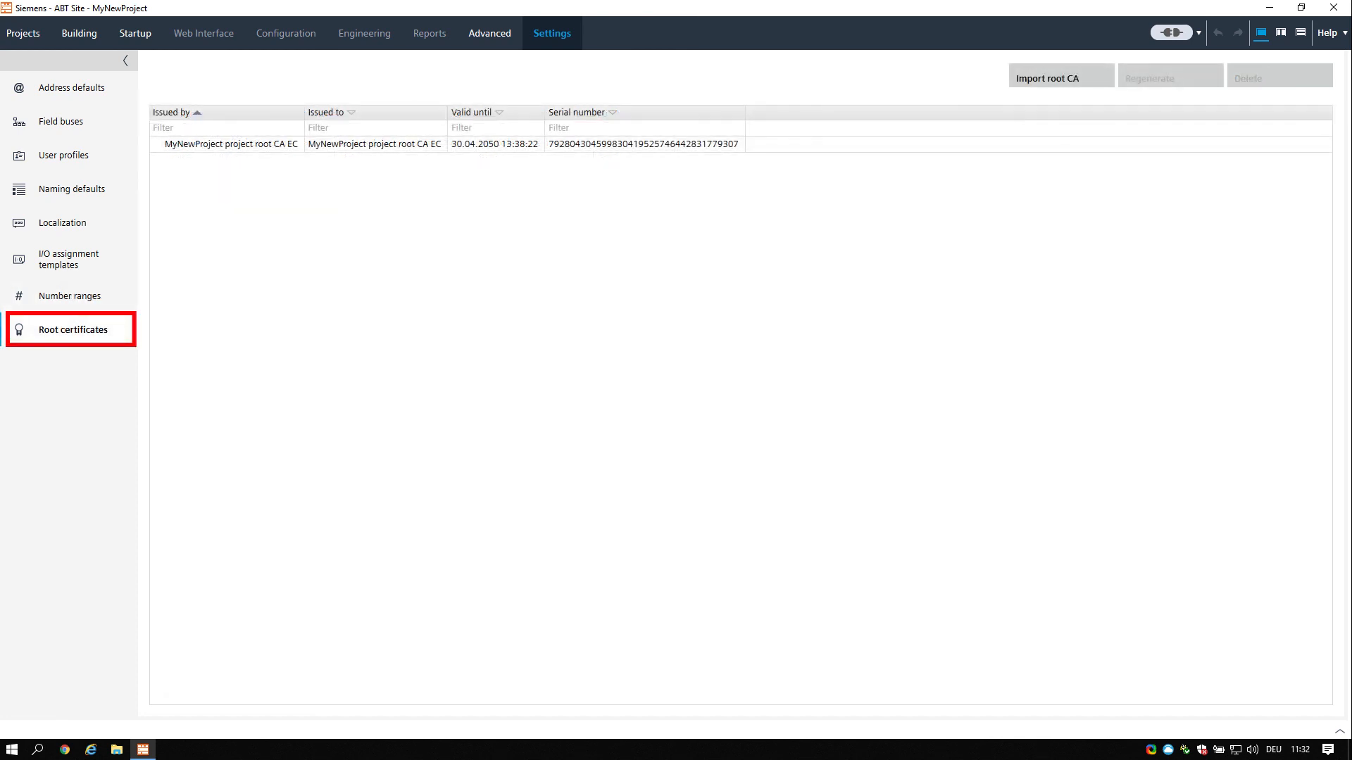